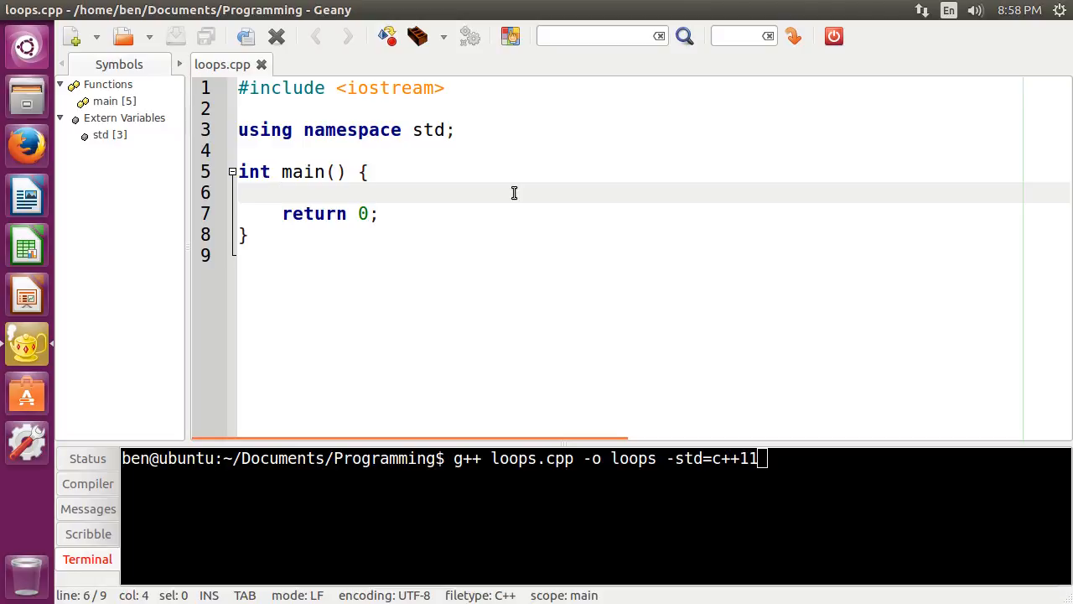
# Declare the counter int c = 0; at the top of main
pyautogui.click(281, 193)
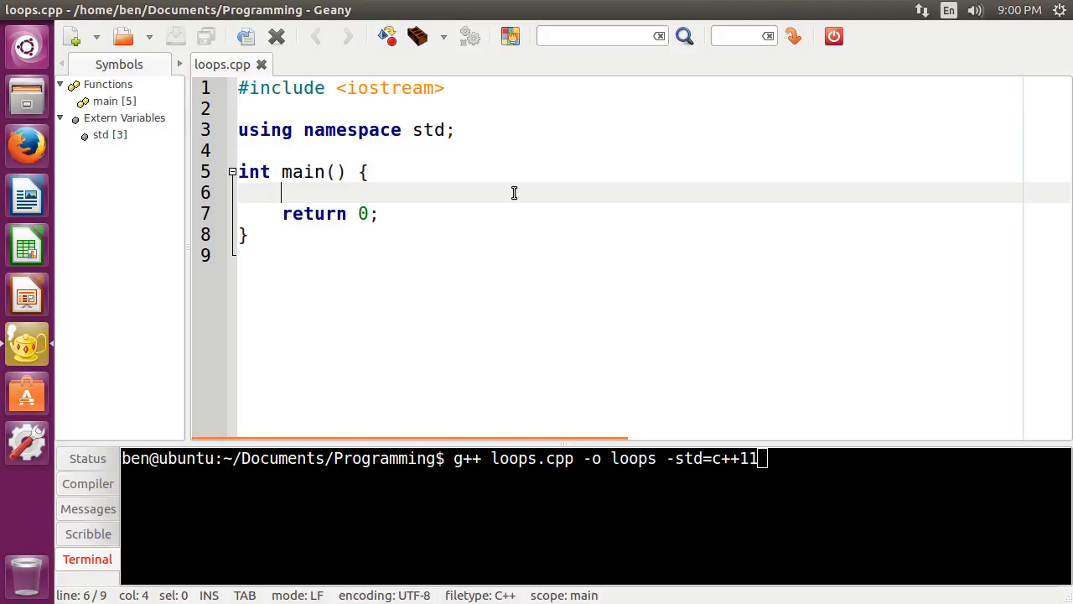
pyautogui.write('int')
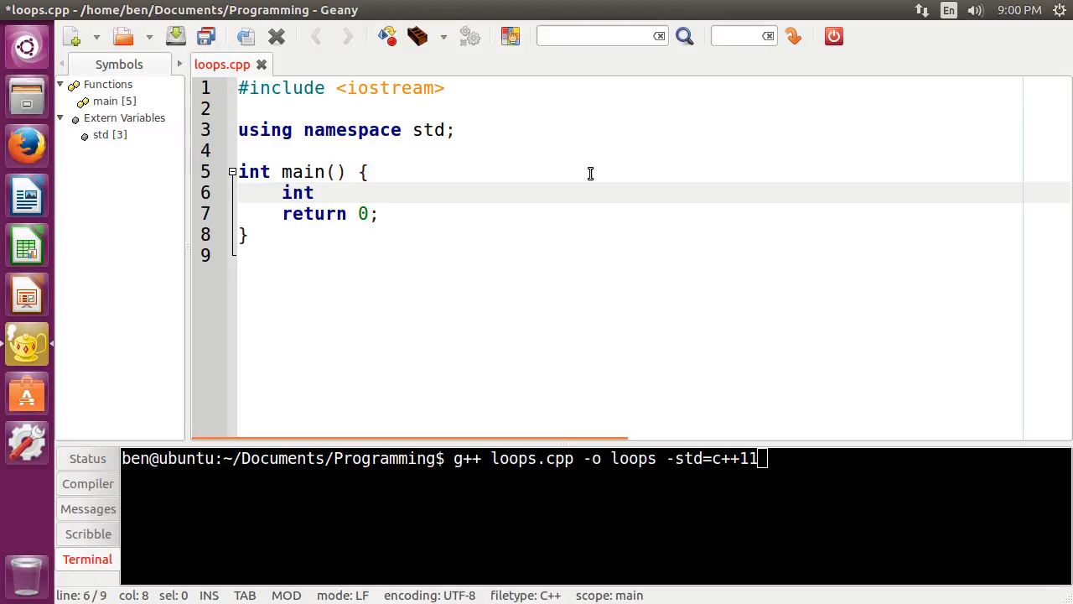
pyautogui.write('c = 0;')
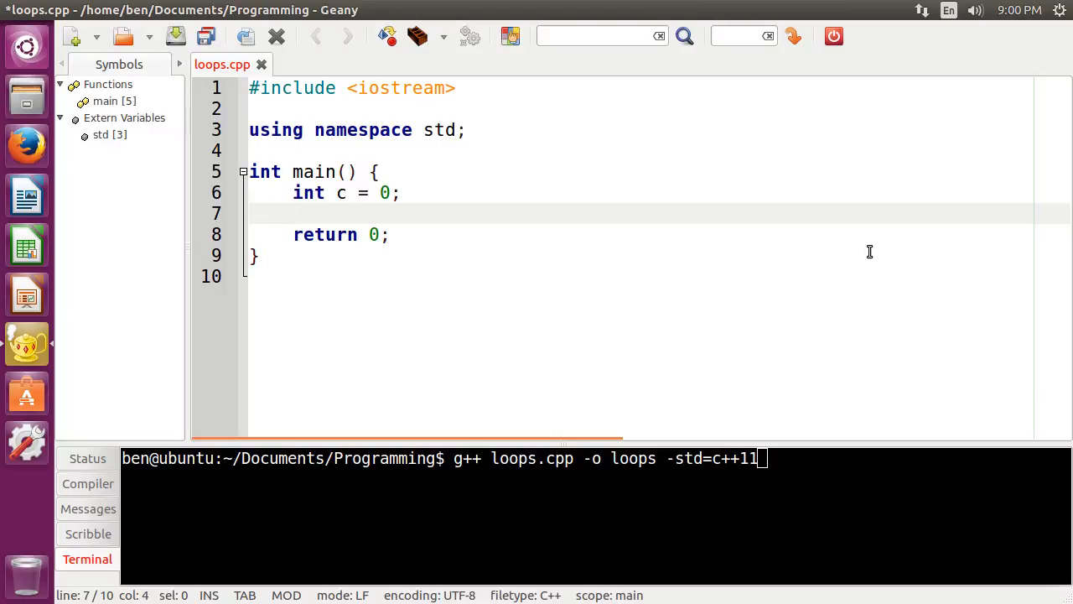
pyautogui.click(302, 213)
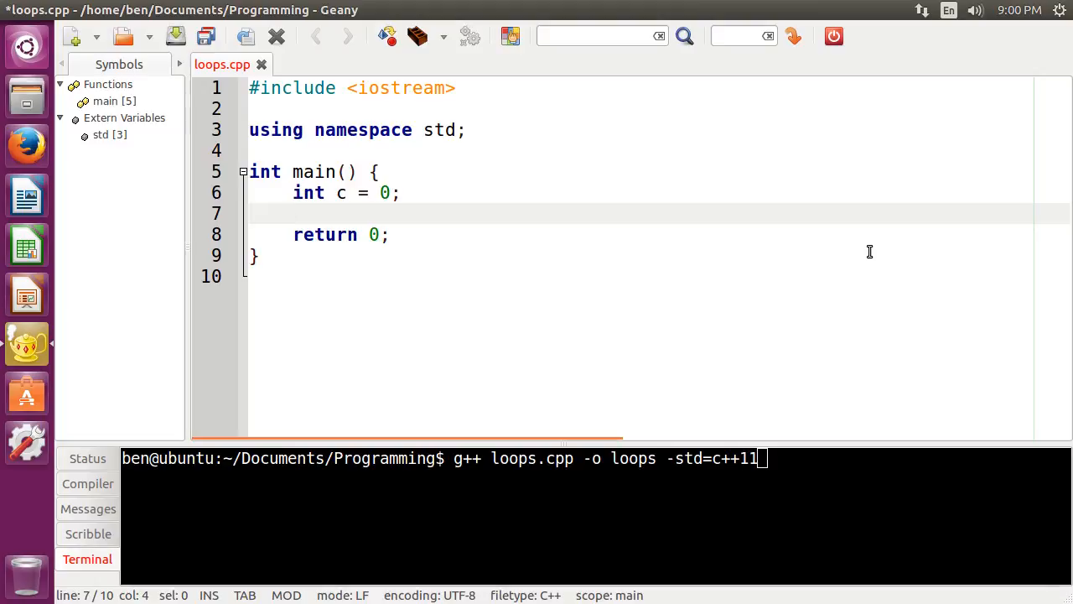
# Write while (c <= 5) { cout << c << endl; c++; } below the counter
pyautogui.write('while')
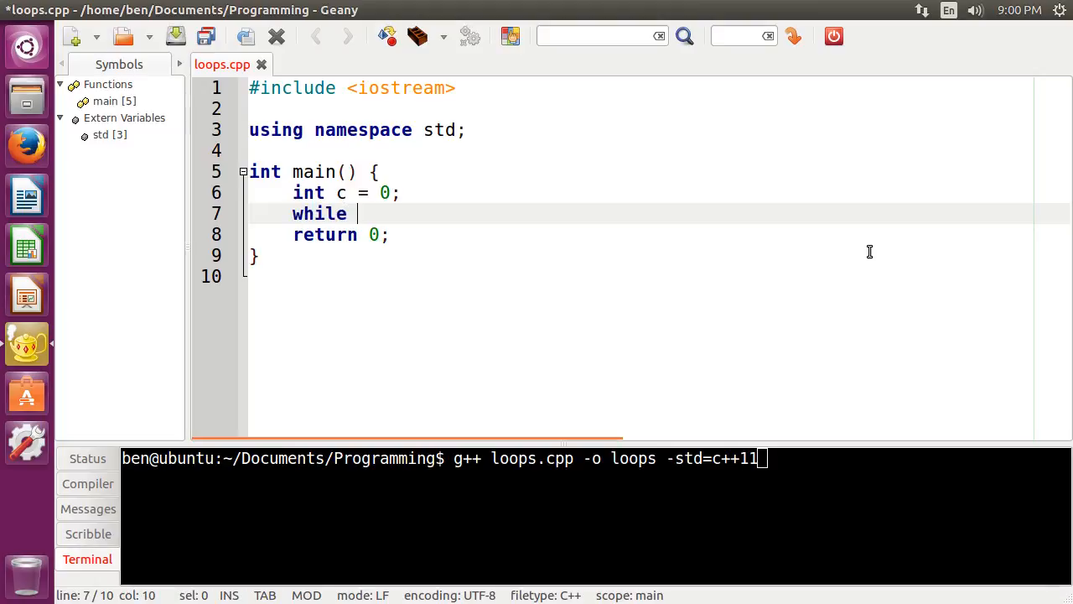
pyautogui.write('(')
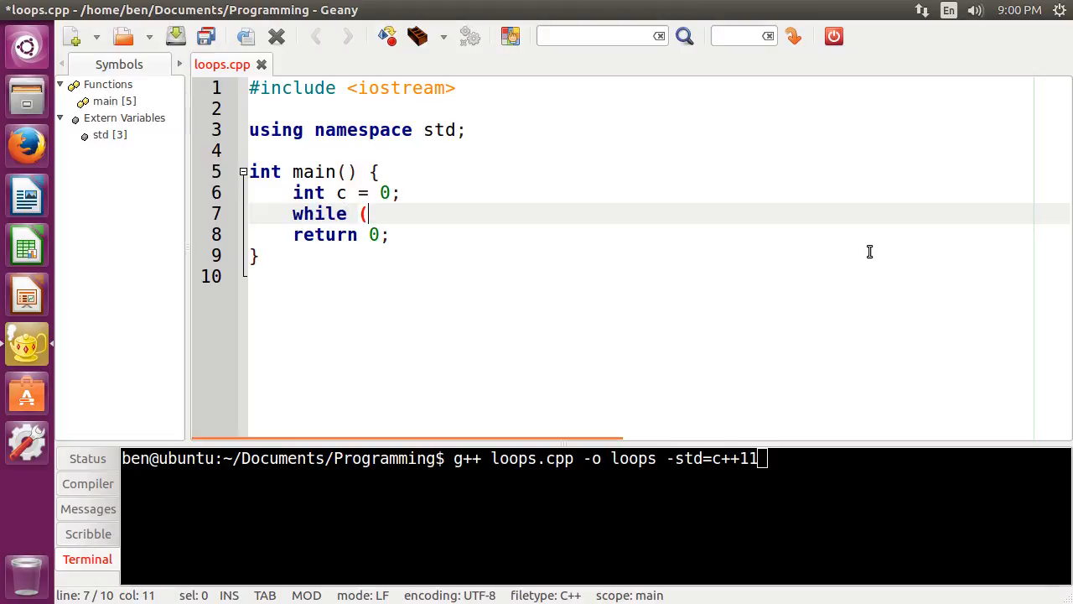
pyautogui.write('c <=')
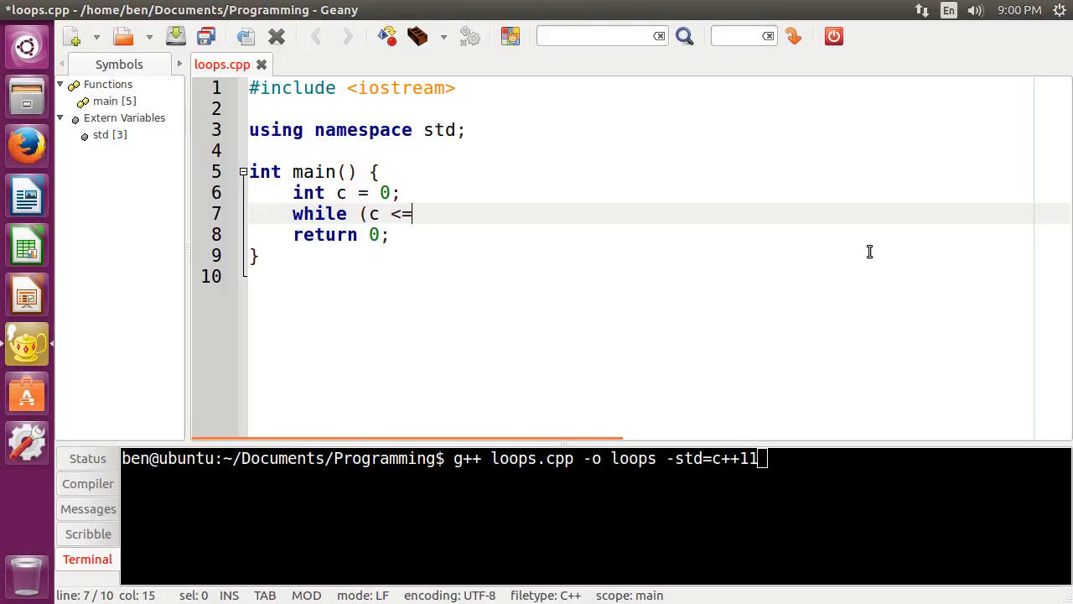
pyautogui.write('5) {')
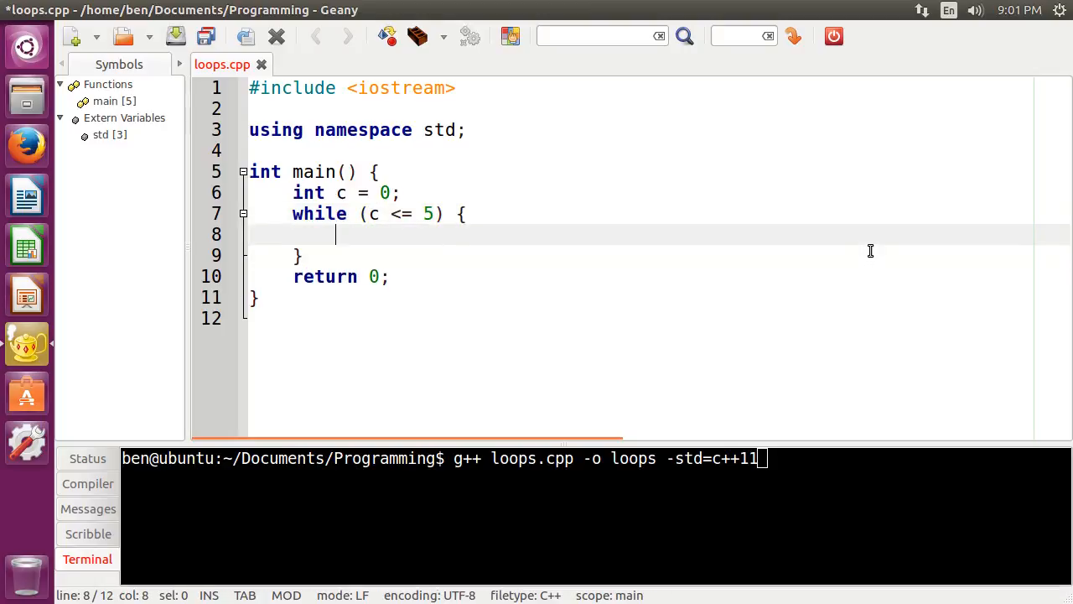
pyautogui.write('cout <<')
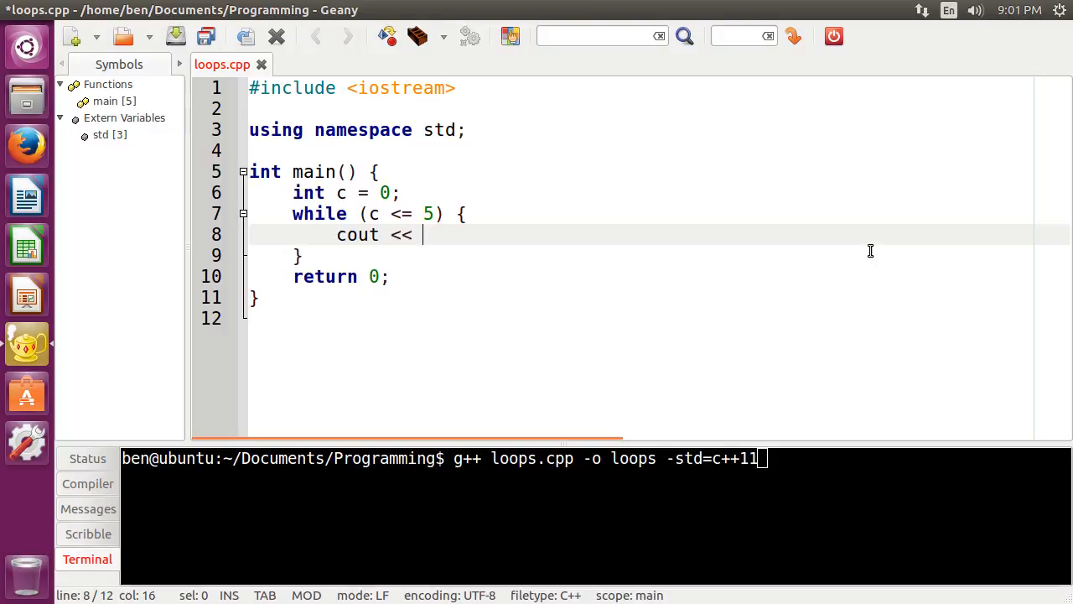
pyautogui.write('c << endl;')
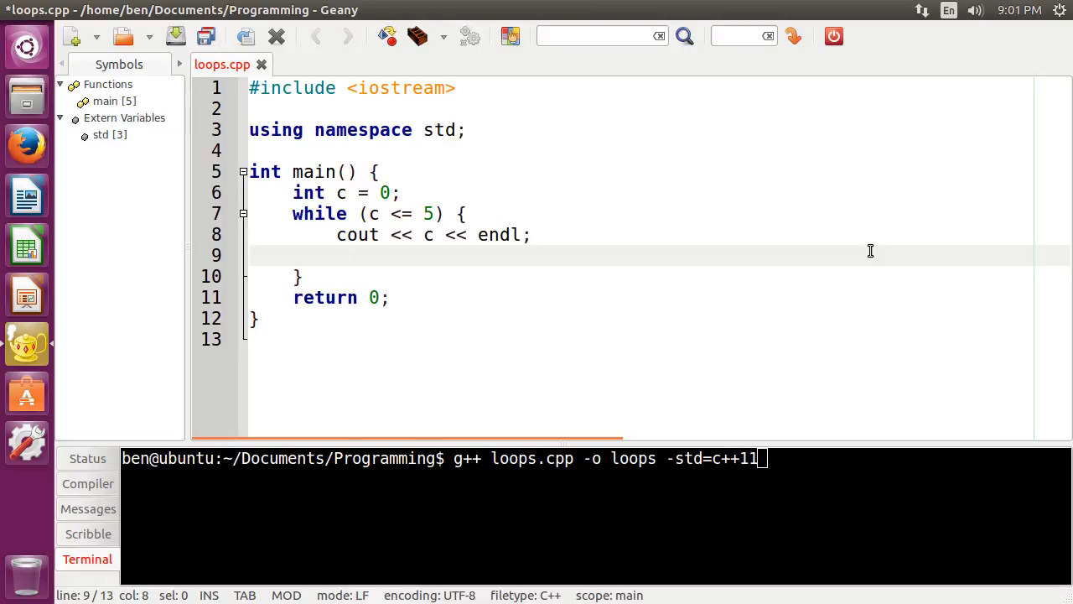
pyautogui.click(336, 255)
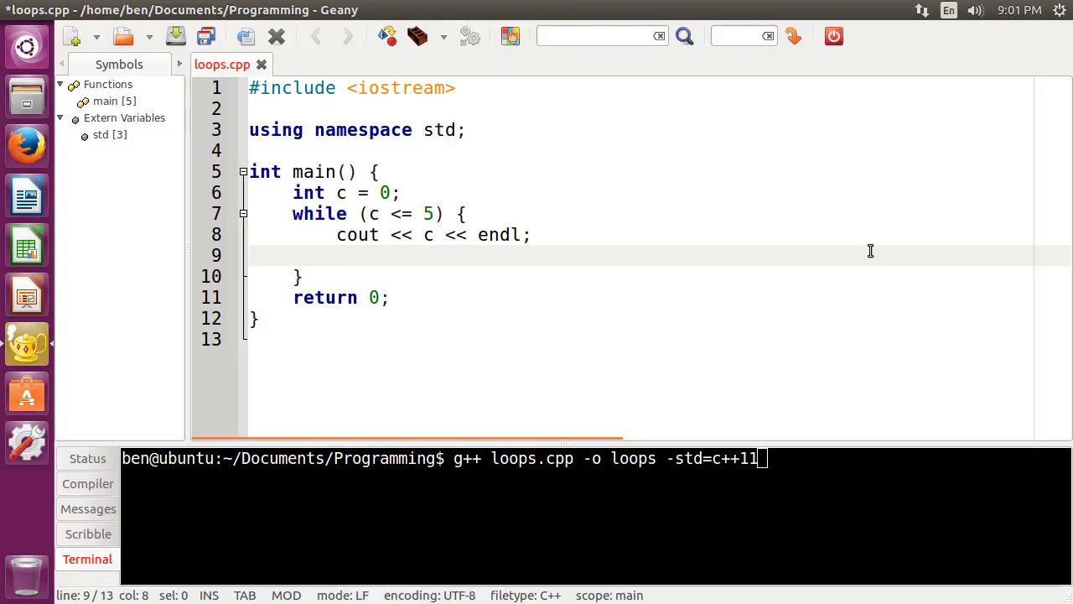
pyautogui.click(337, 255)
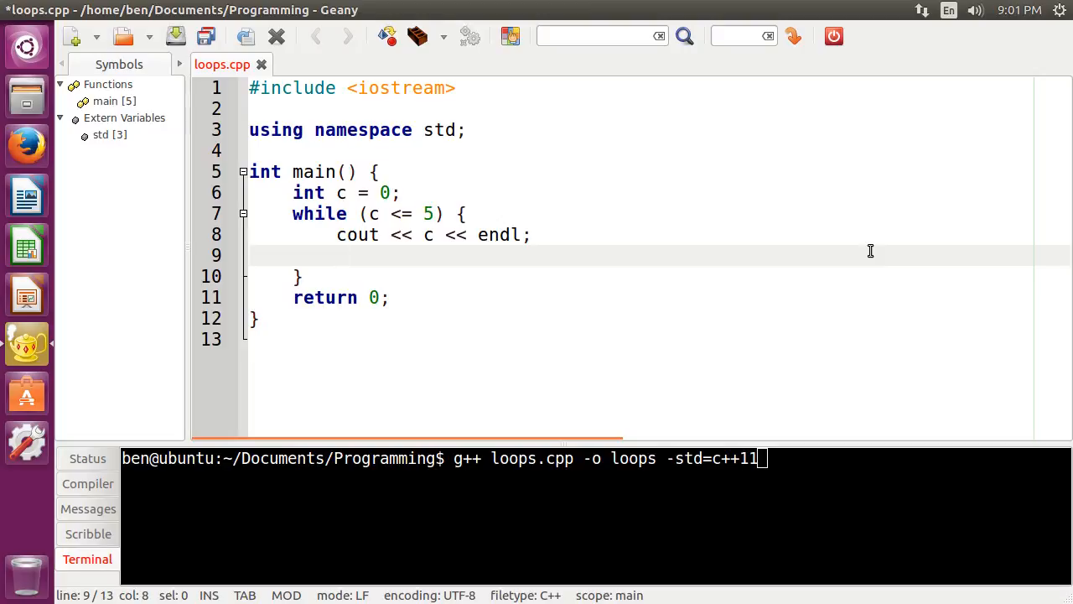
pyautogui.write('c')
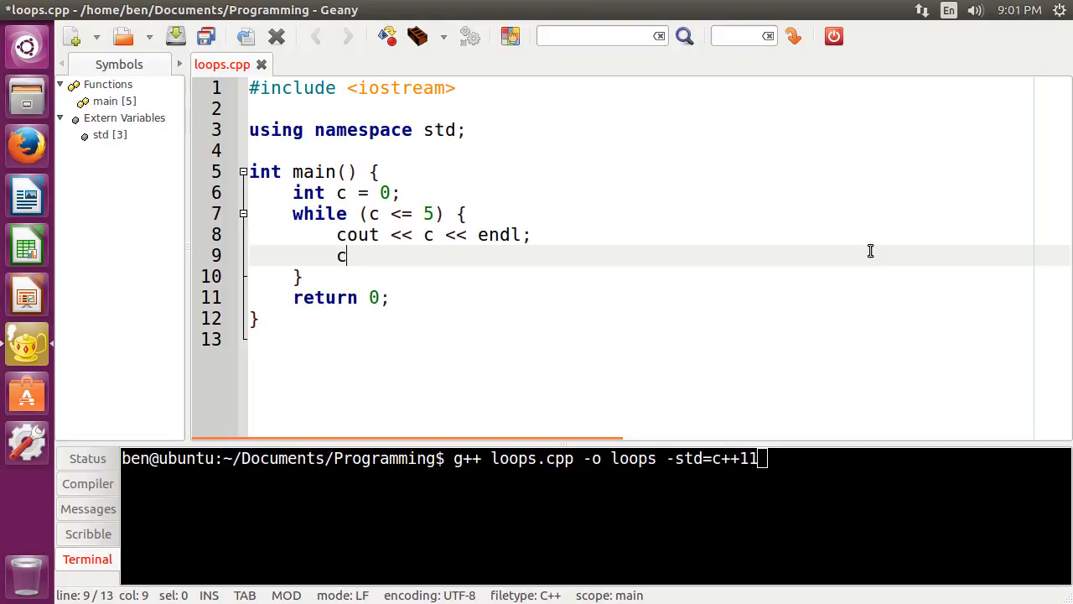
pyautogui.write('++;')
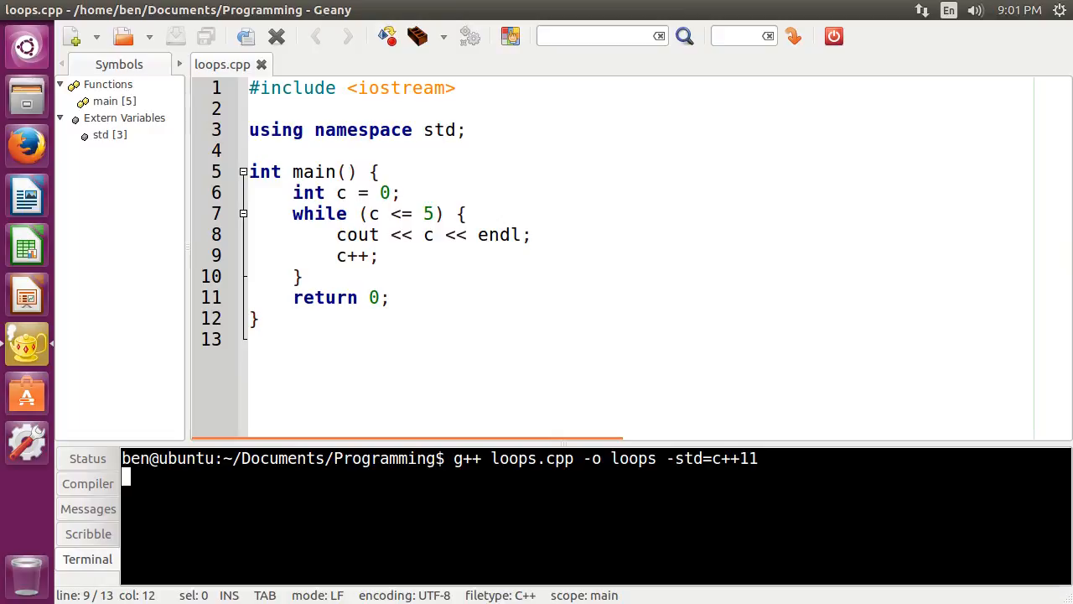
# Run ./loops in the terminal so it prints 0 through 5
pyautogui.write('./')
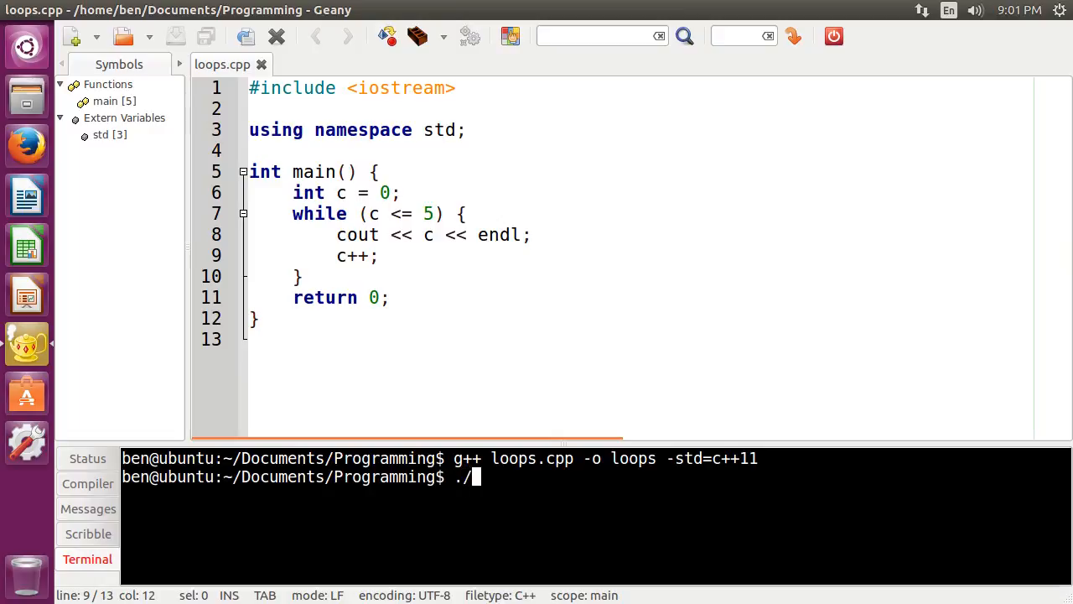
pyautogui.press('Return')
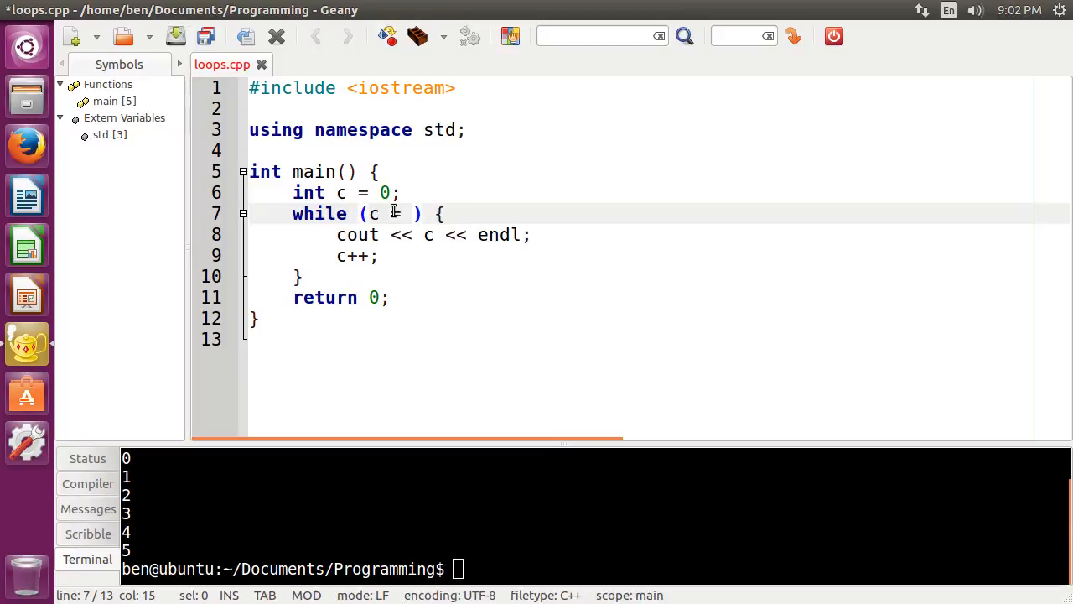
# Change the condition to c < 0 and recompile with g++ loops.cpp -o loops -std=c++11
pyautogui.write('0')
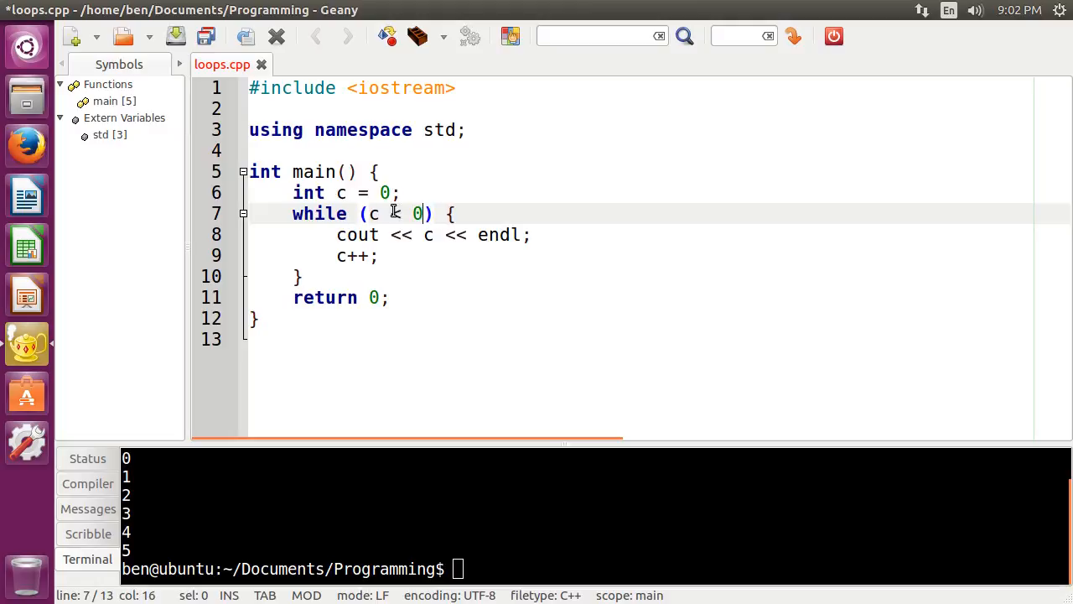
pyautogui.write('<')
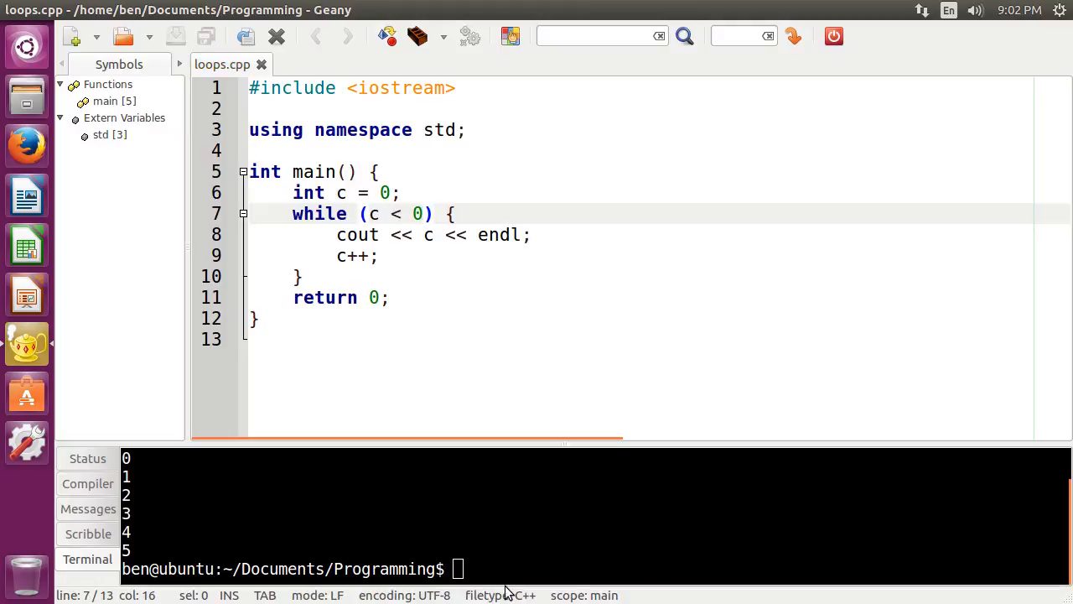
pyautogui.write('g++ loops.cpp -o loops -std=c++11')
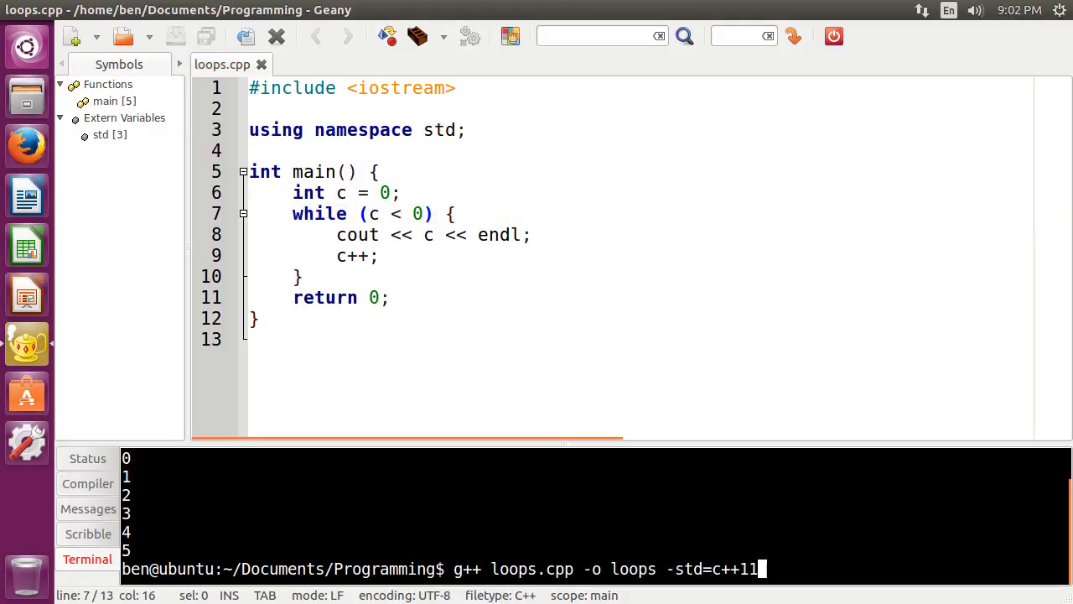
pyautogui.press('Return')
pyautogui.write('./loops')
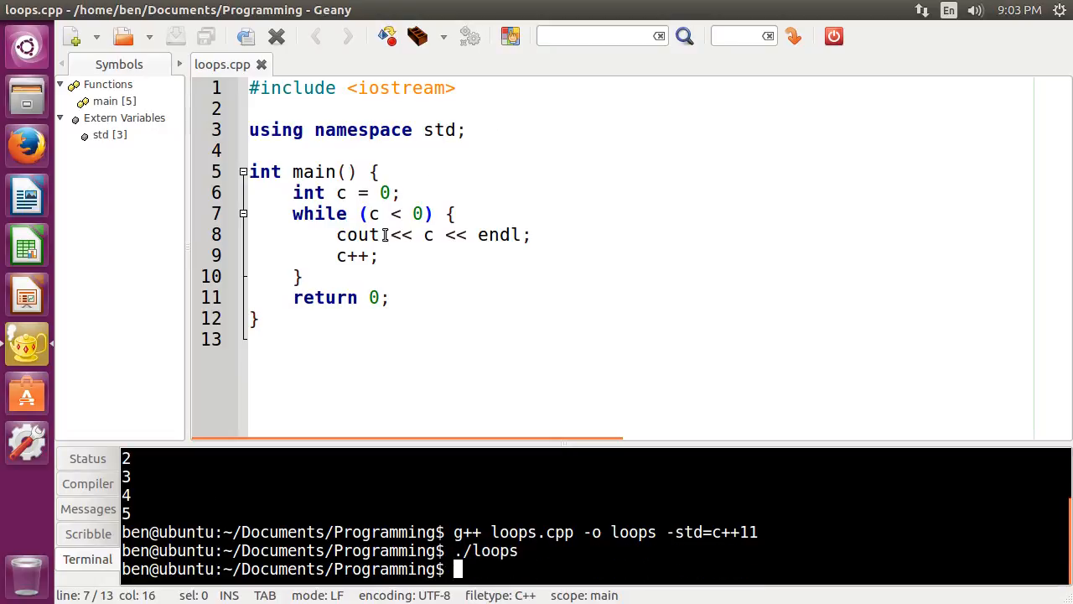
# Rewrite the loop as do { … } while (c < 0);
pyautogui.moveTo(292, 213); pyautogui.dragTo(301, 277)
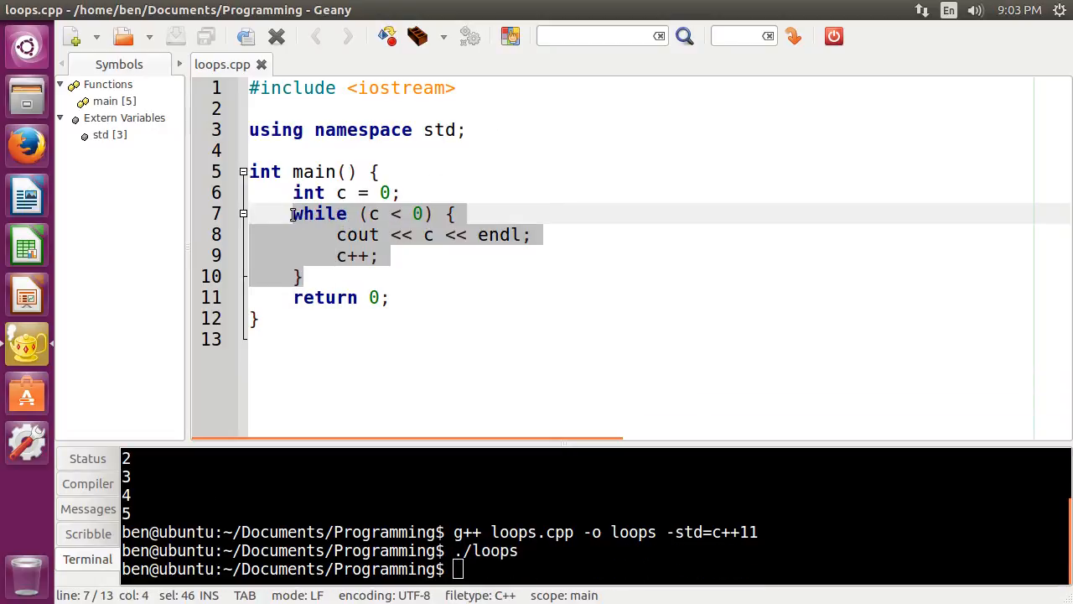
pyautogui.write('do {')
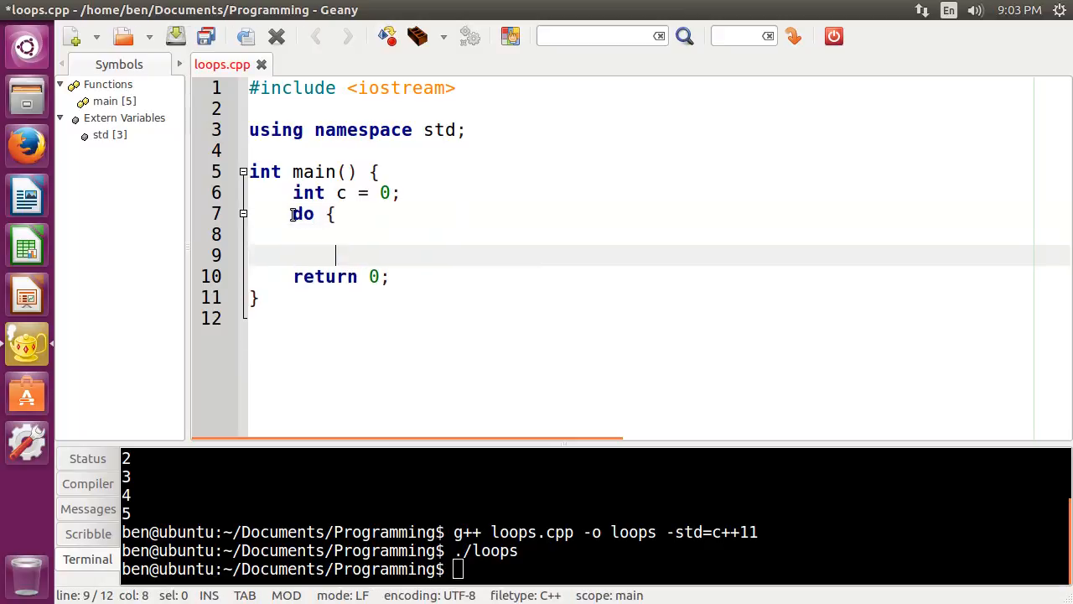
pyautogui.write('} while(')
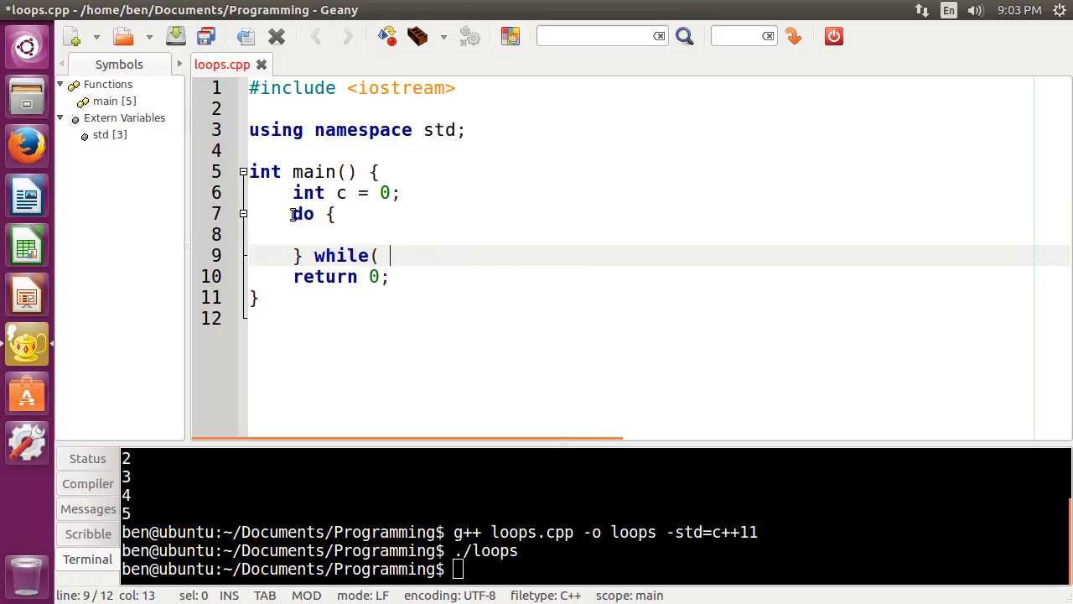
pyautogui.write('c')
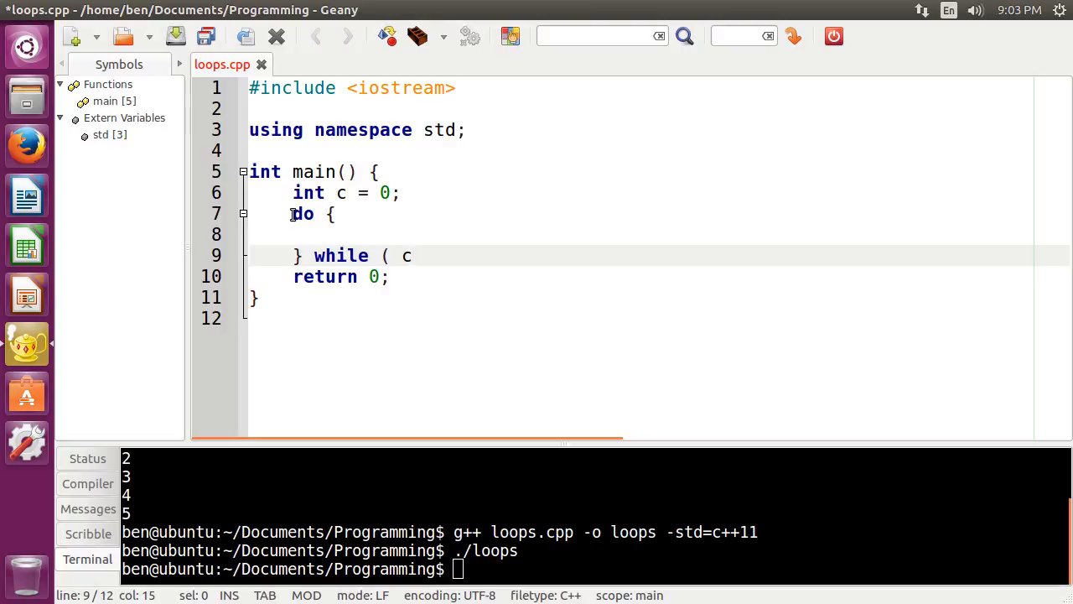
pyautogui.write('< 0')
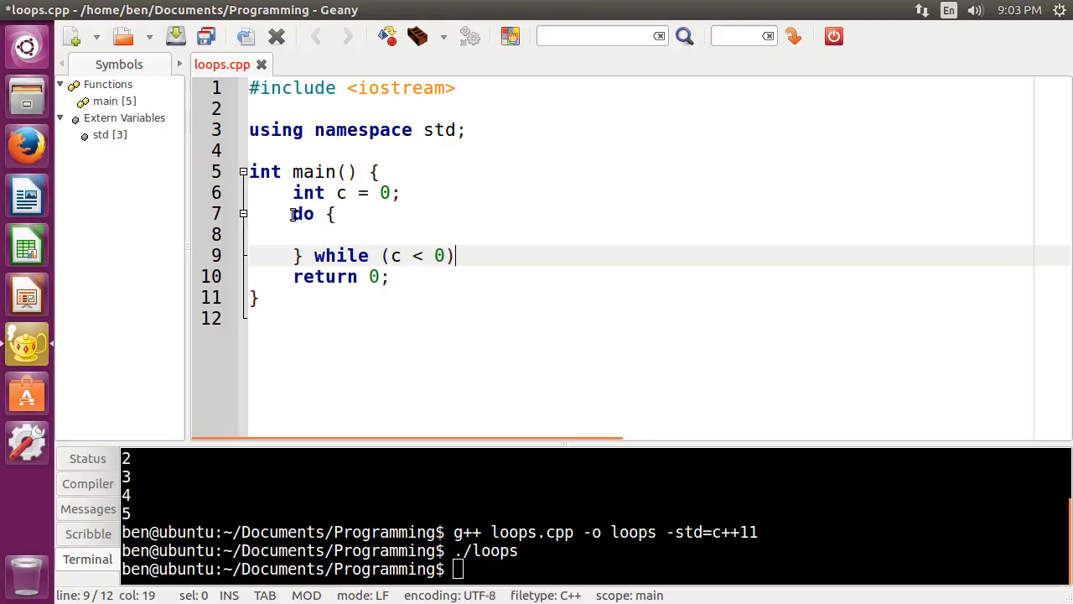
# Restore the body cout << c << endl; and revert to the while (c < 0) form
pyautogui.write('cout <, x')
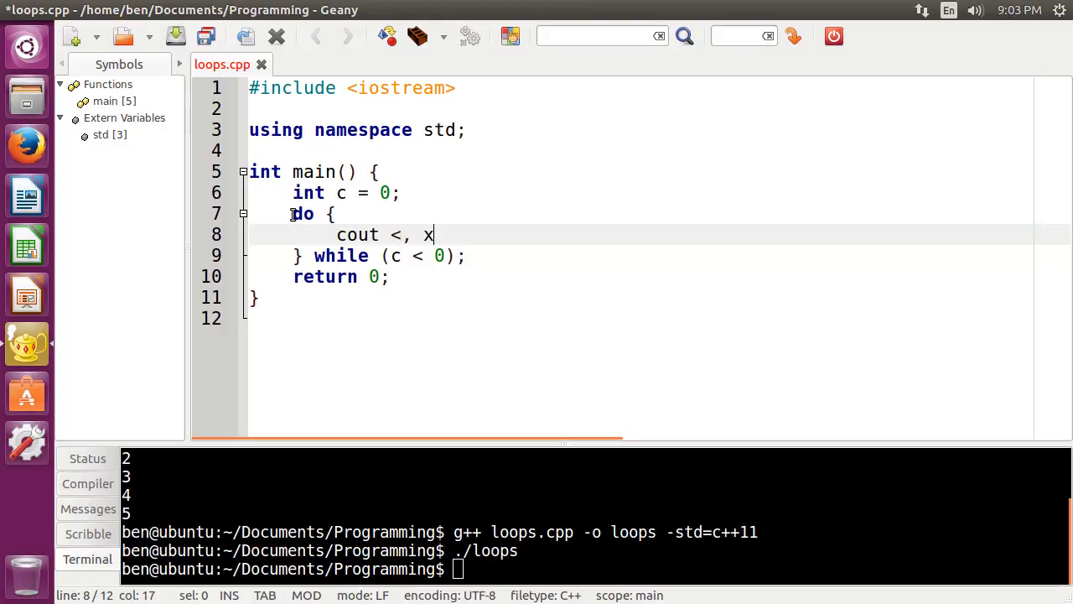
pyautogui.write('< c << endl;')
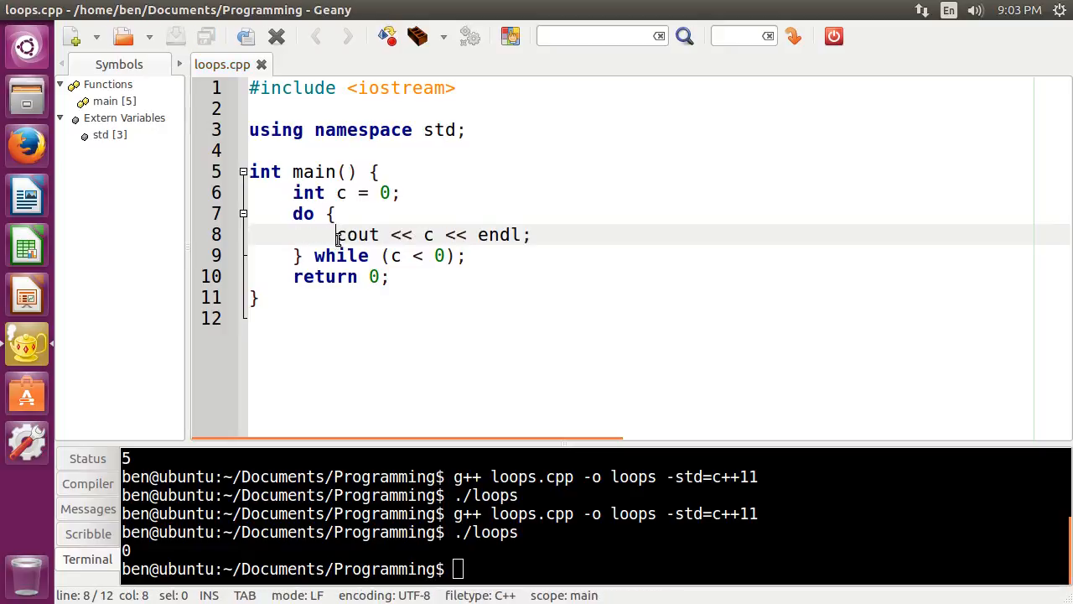
pyautogui.doubleClick(392, 255)
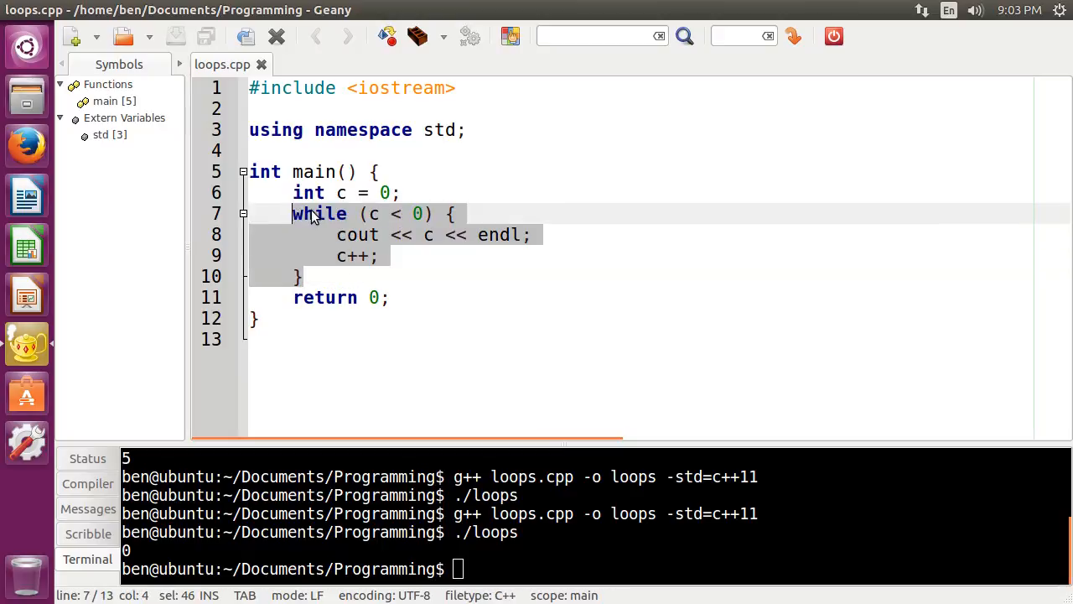
# Rewrite the loop as for (int c = 0; c <= 5; c++) and compile it in the terminal
pyautogui.click(317, 213)
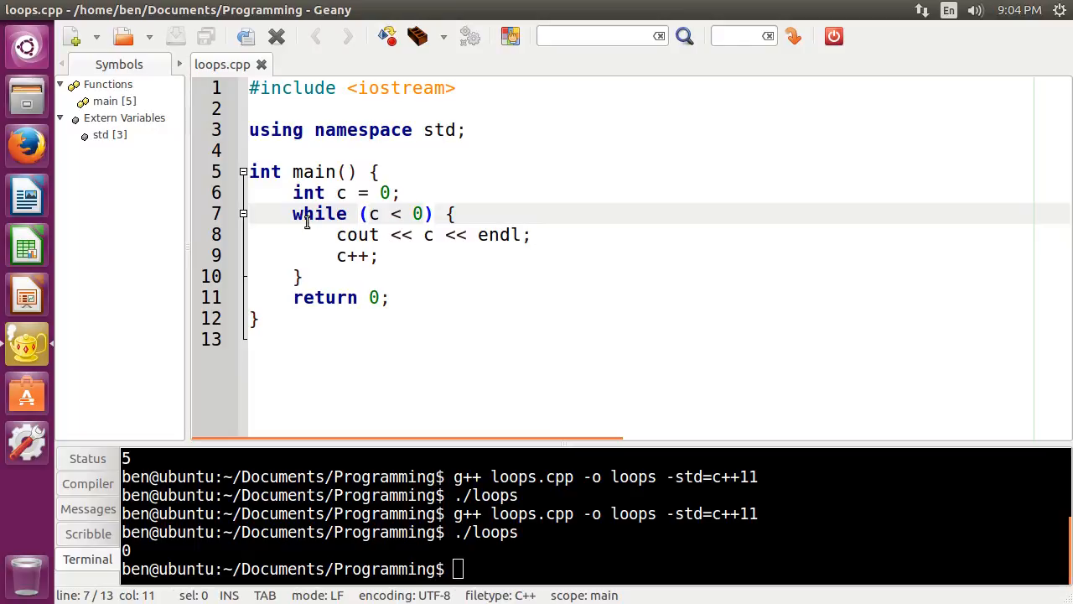
pyautogui.write('for')
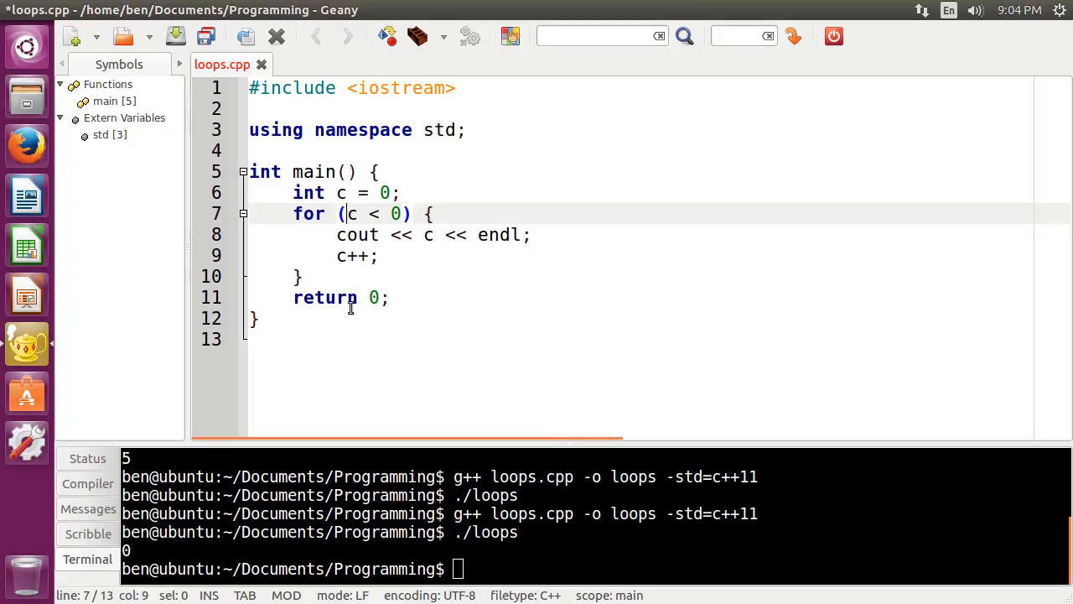
pyautogui.write('int c =')
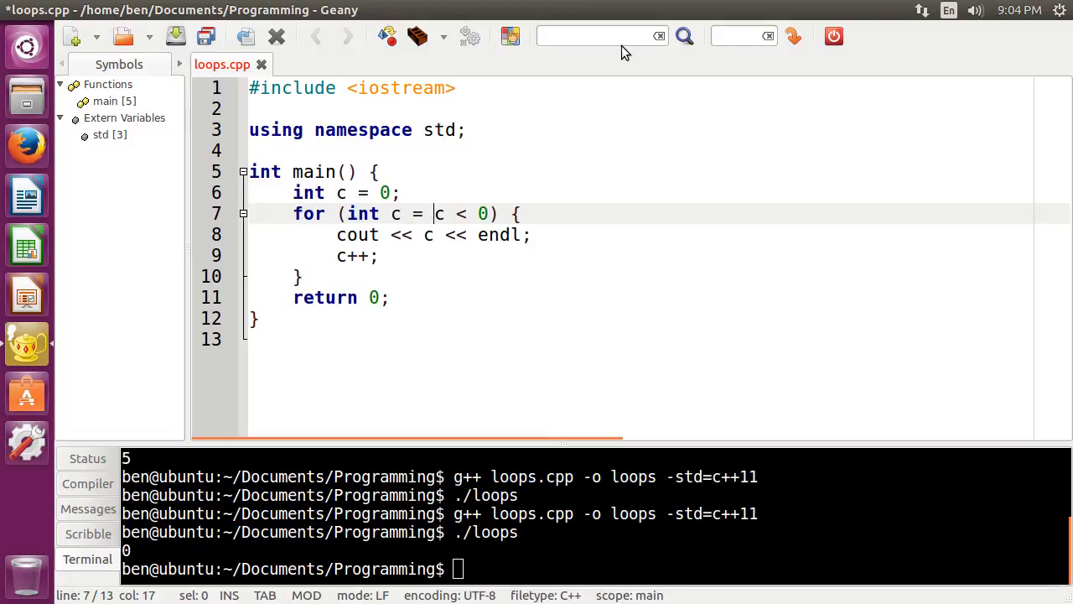
pyautogui.write('0;')
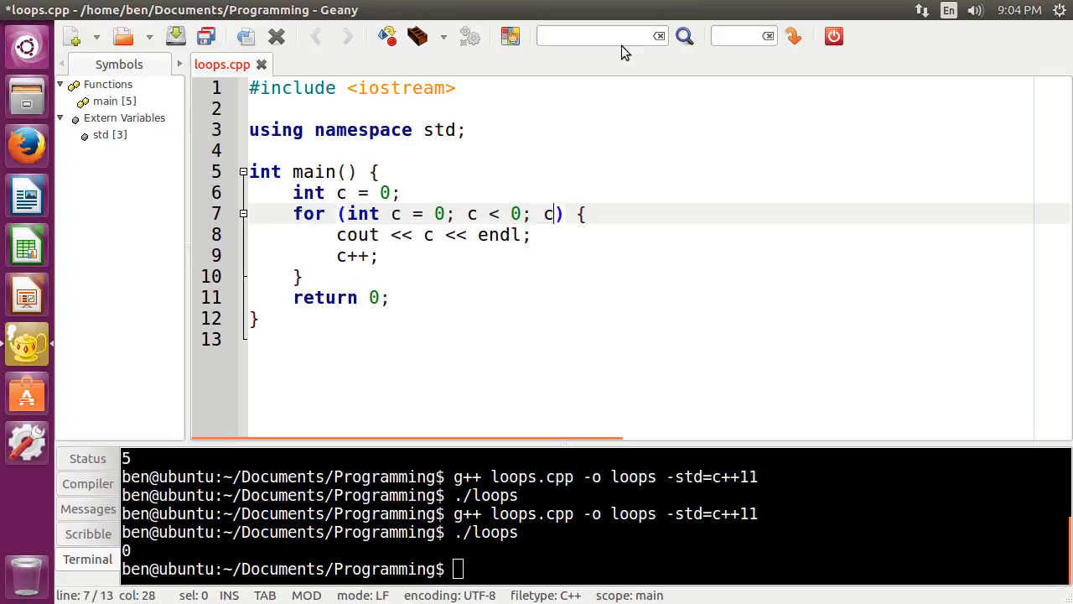
pyautogui.write('++')
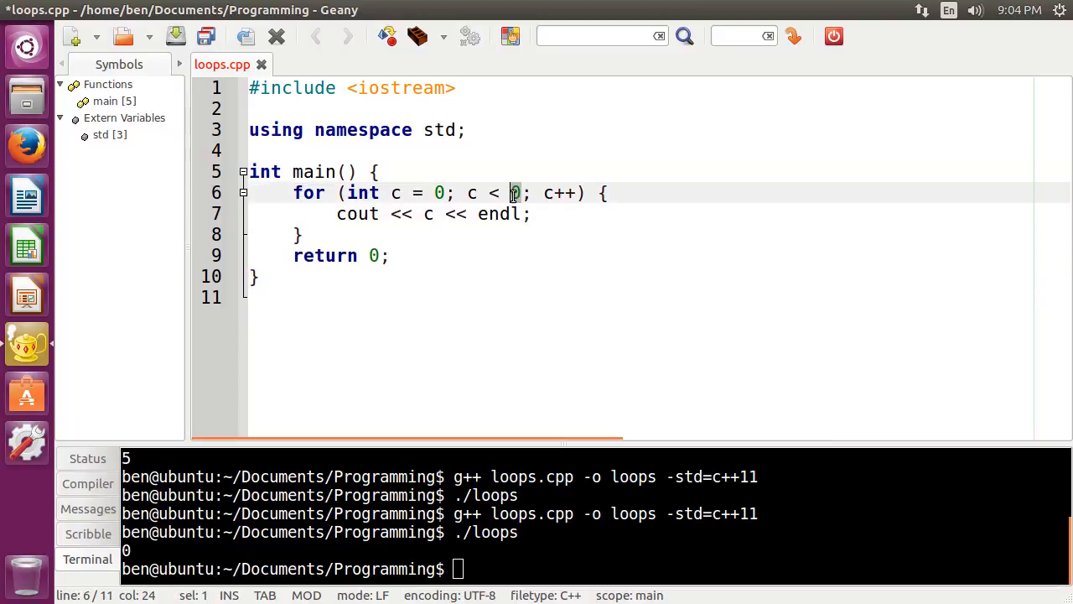
pyautogui.write('5')
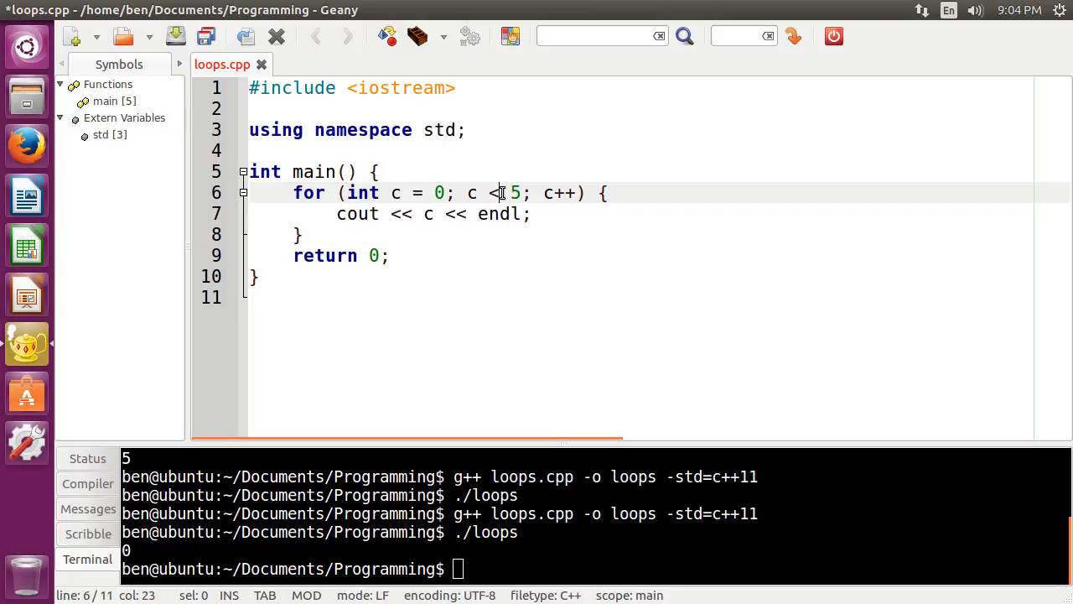
pyautogui.write('=')
pyautogui.click(596, 568)
pyautogui.write('g++ loops.cpp -o loops -std=c++11')
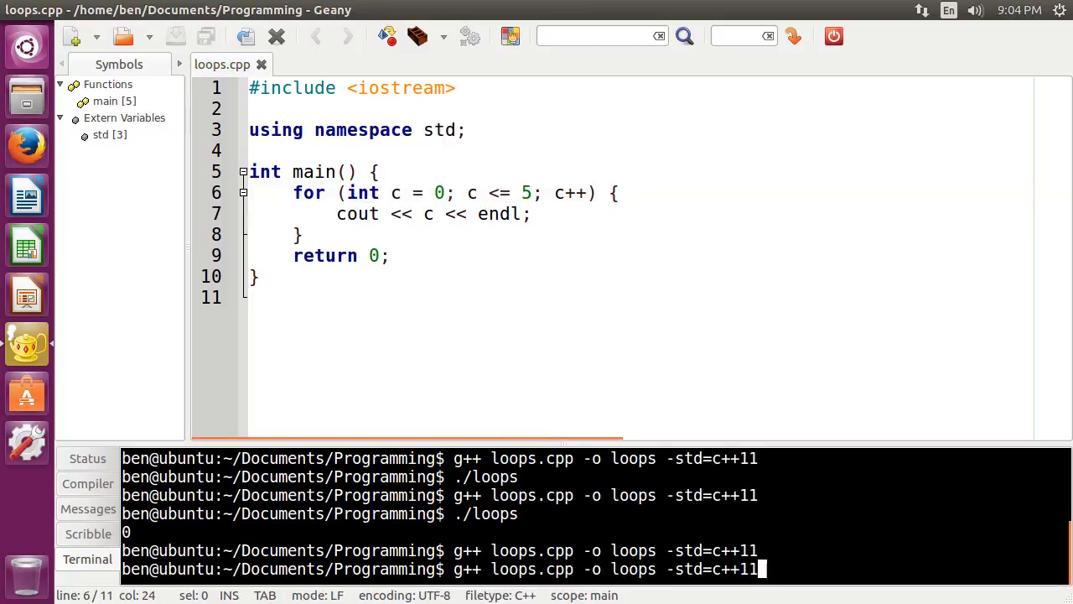
pyautogui.write('int ints[] = {4, 8, 6, 3};')
pyautogui.press('Return')
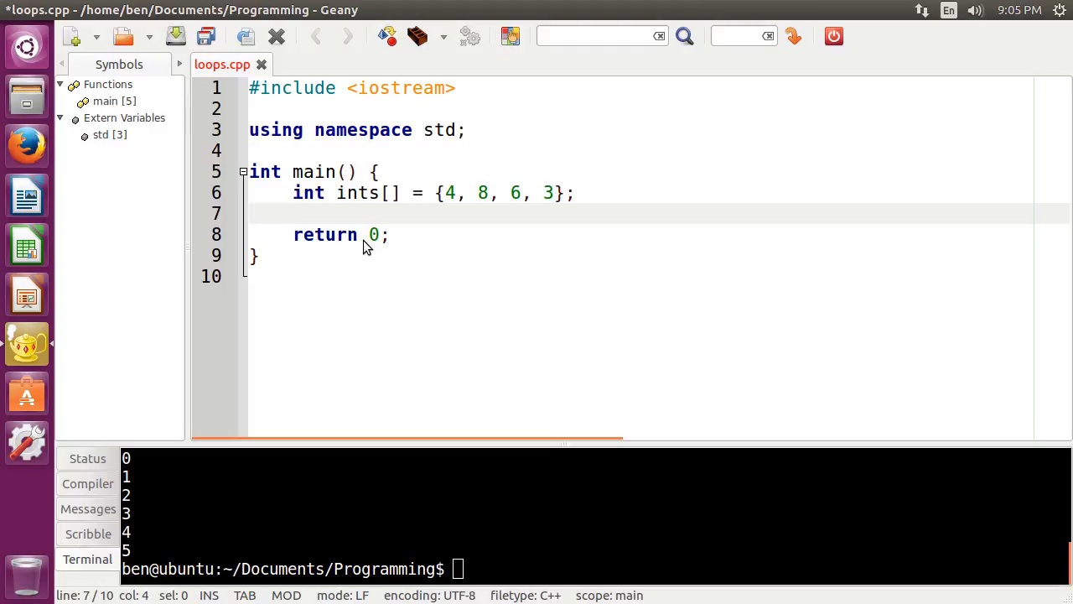
pyautogui.moveTo(356, 193)
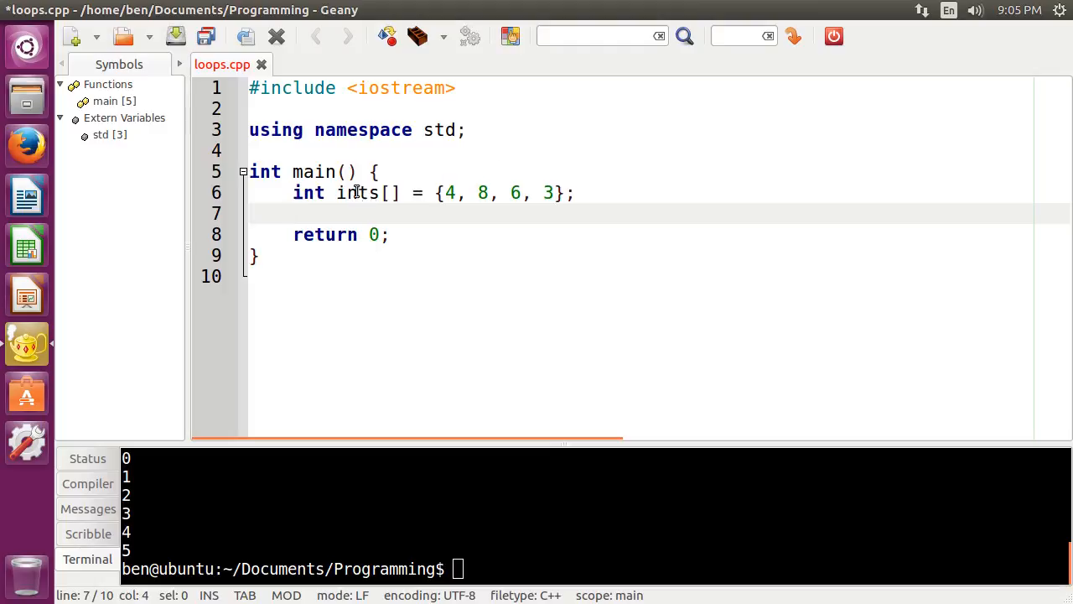
# Write the range-based header for (int i : ints) { below the array
pyautogui.doubleClick(355, 193)
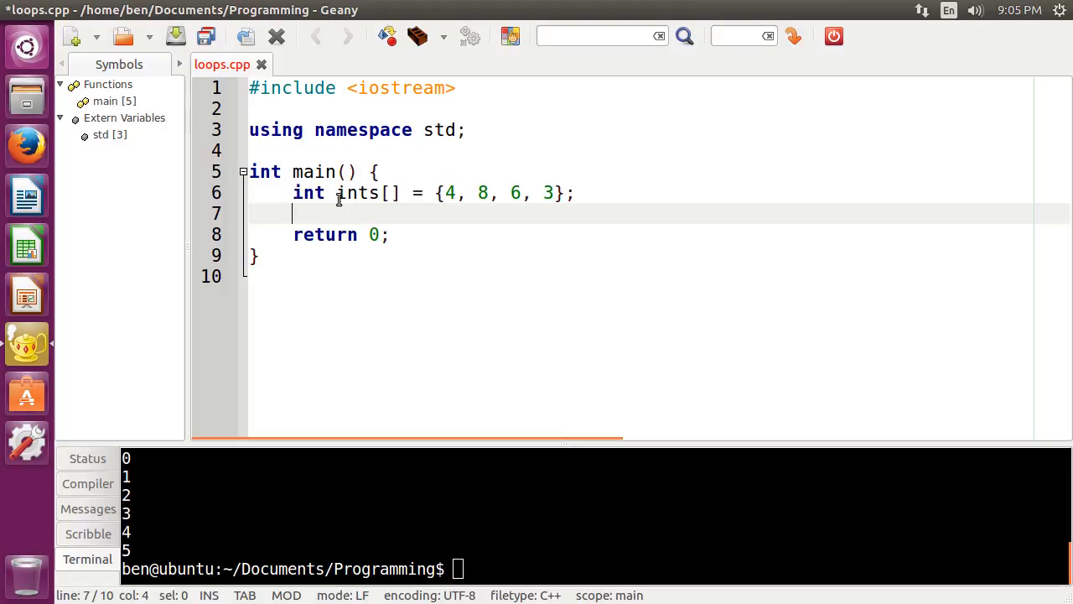
pyautogui.write('for')
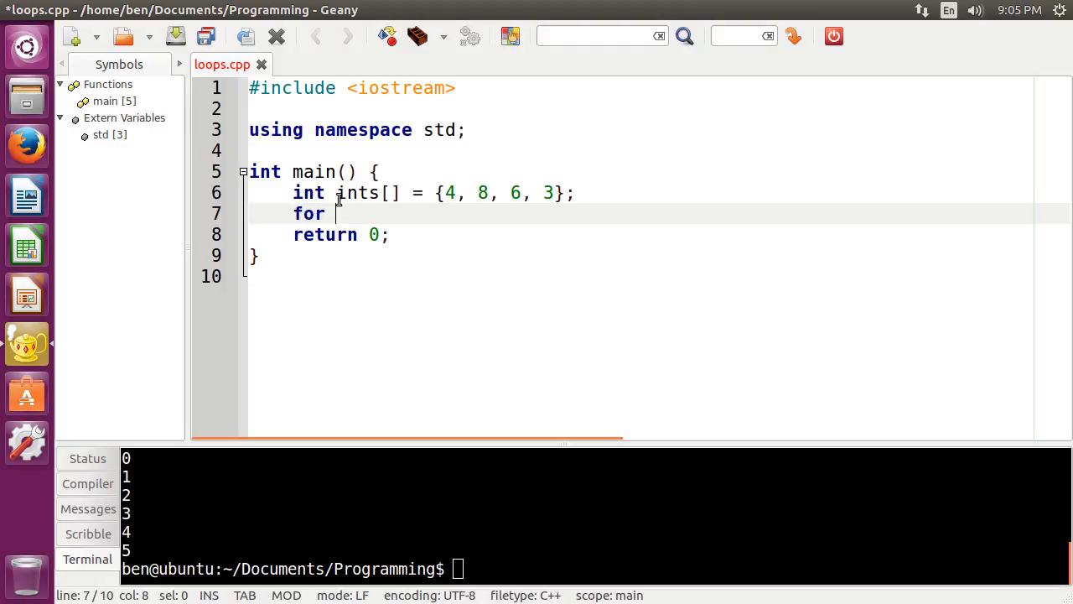
pyautogui.write('(')
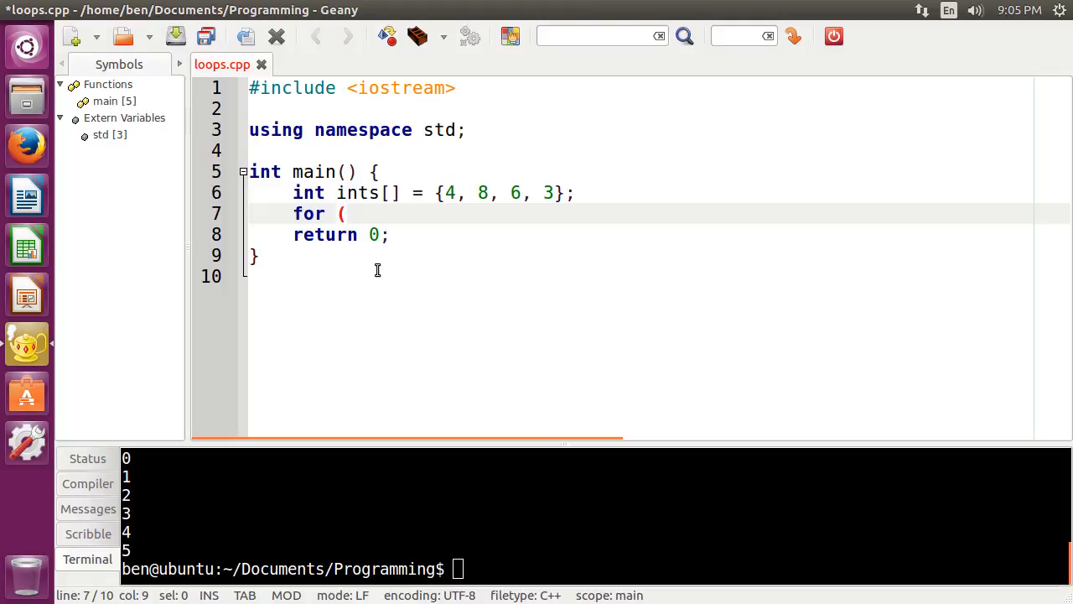
pyautogui.write('int')
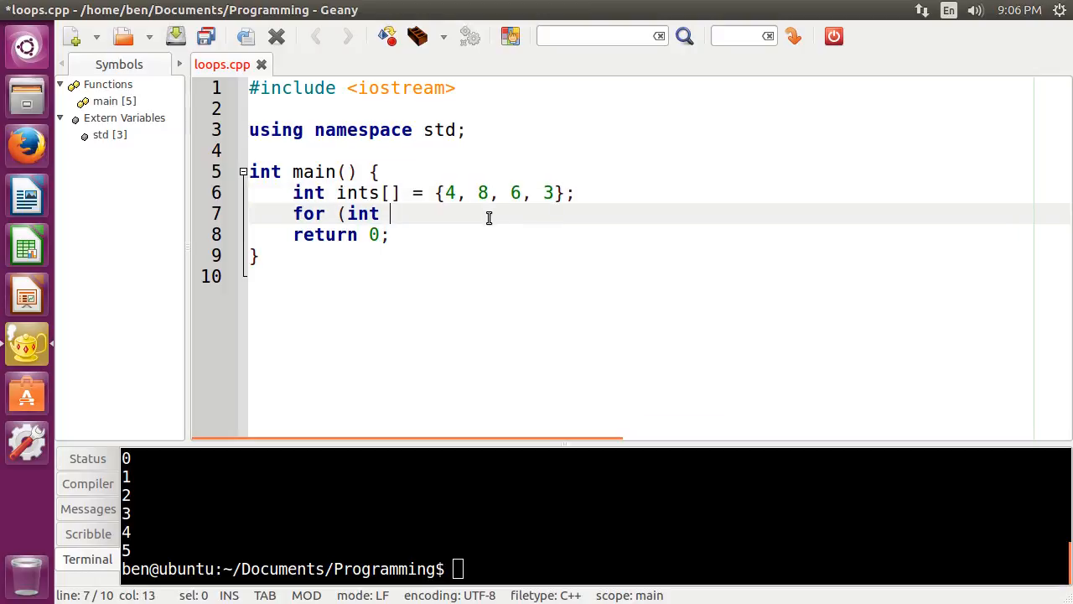
pyautogui.write('i :')
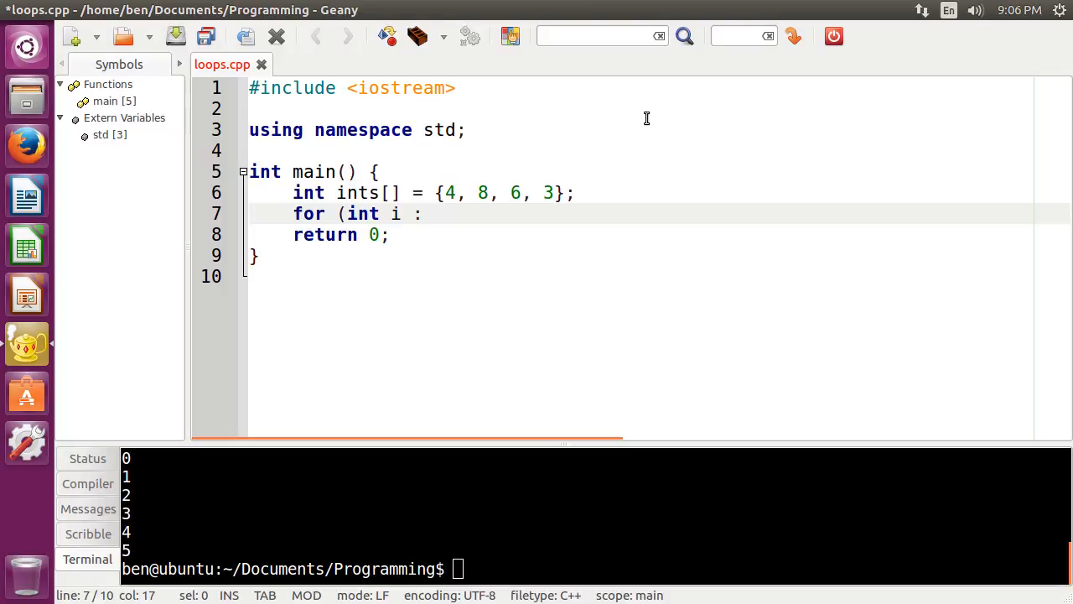
pyautogui.write('ints')
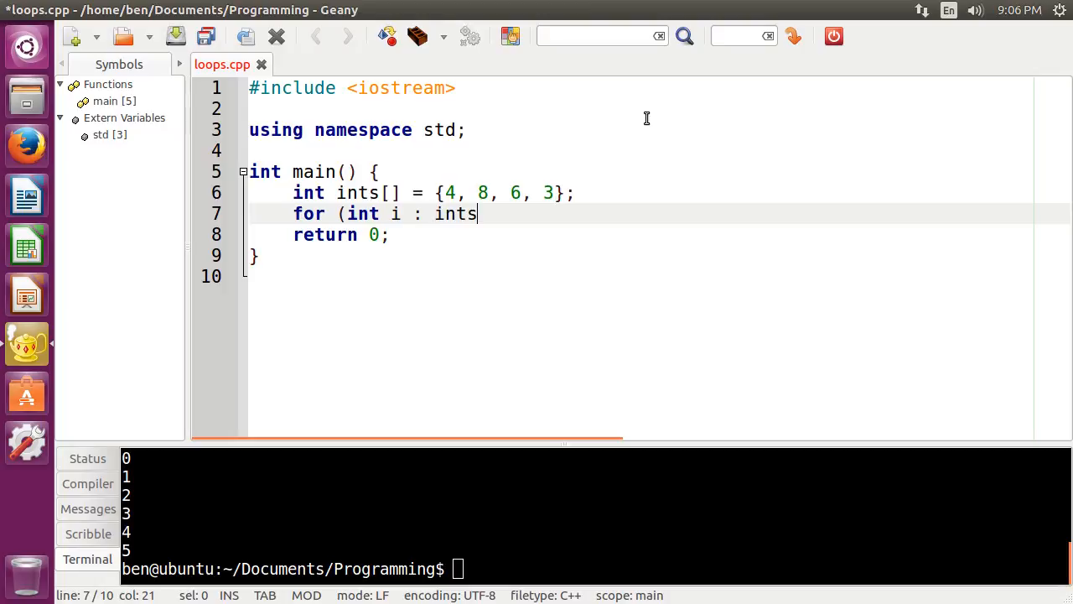
pyautogui.write(') {')
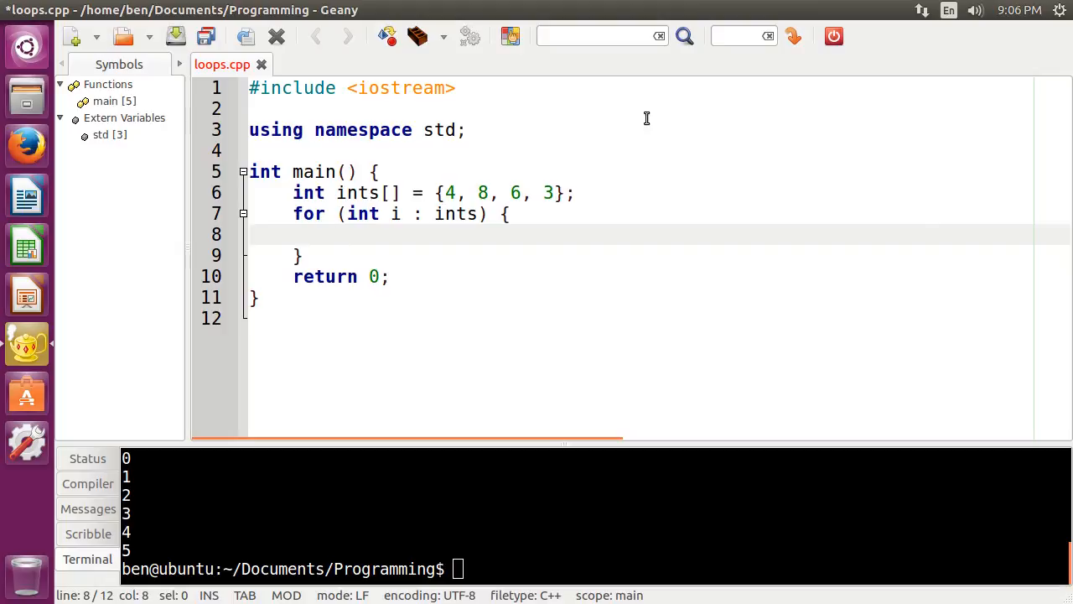
# Give the loop the body cout << i << endl;
pyautogui.write('cout')
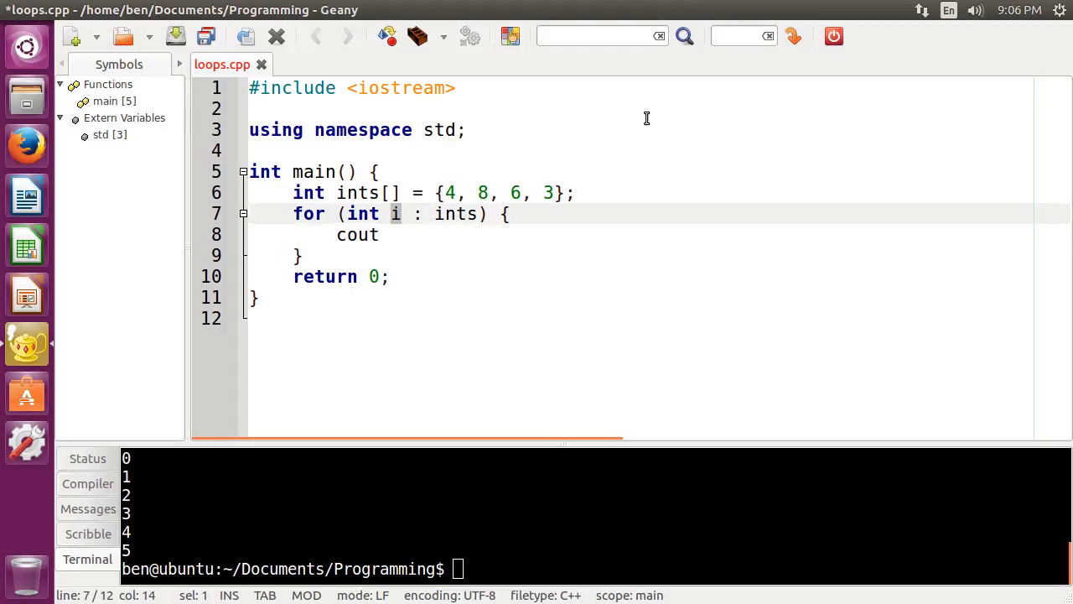
pyautogui.write('<< i <<')
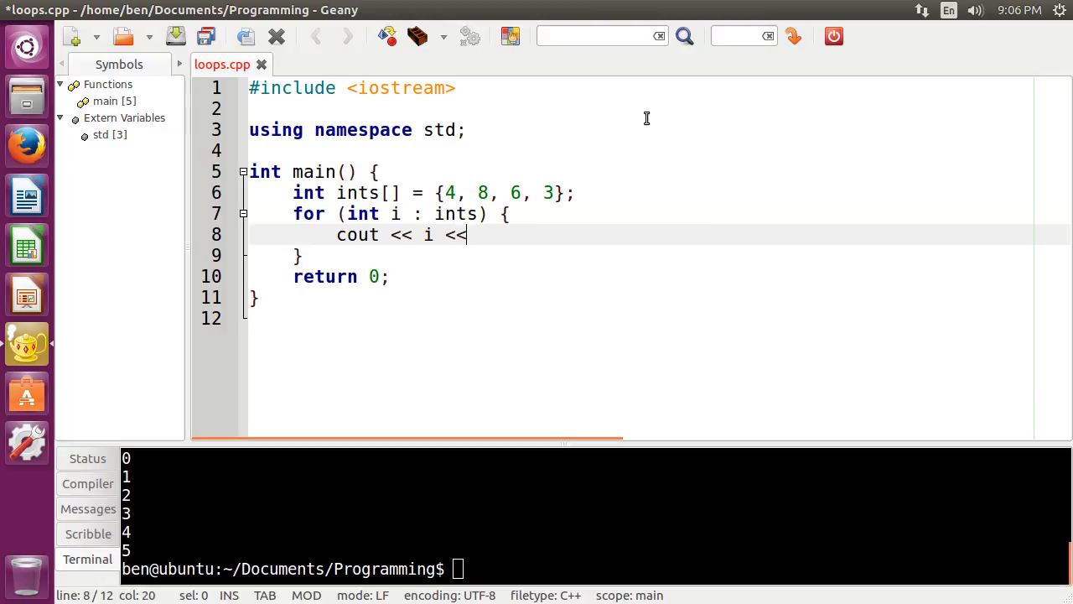
pyautogui.write('endl;')
pyautogui.click(595, 568)
pyautogui.write('g++ loops.cpp -o loops -std=c++11')
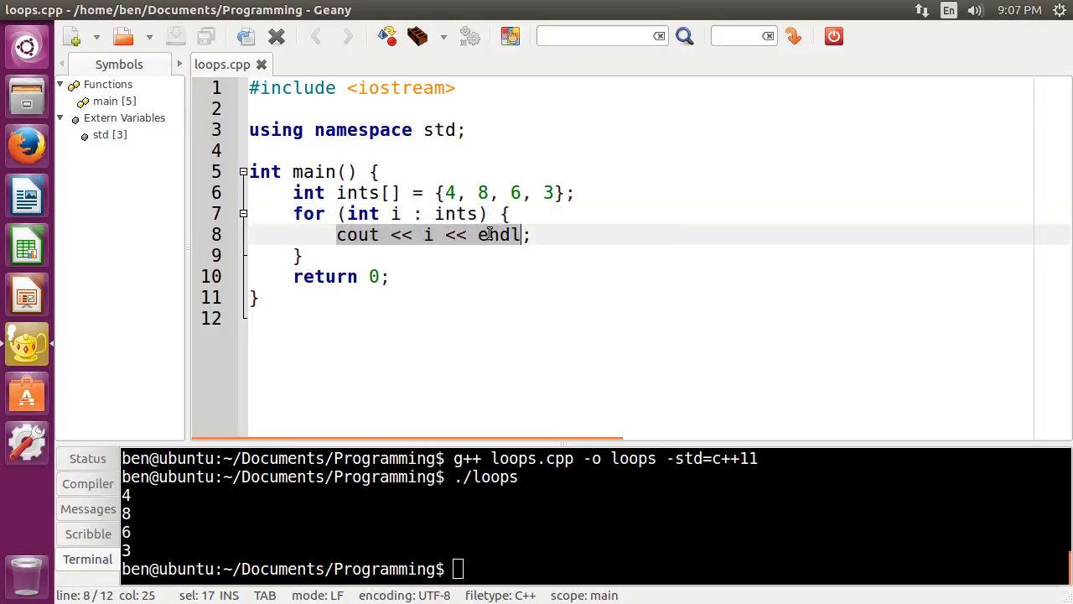
# Replace the body with if (i == 6) { break; } followed by cout << i << endl;
pyautogui.press('Delete')
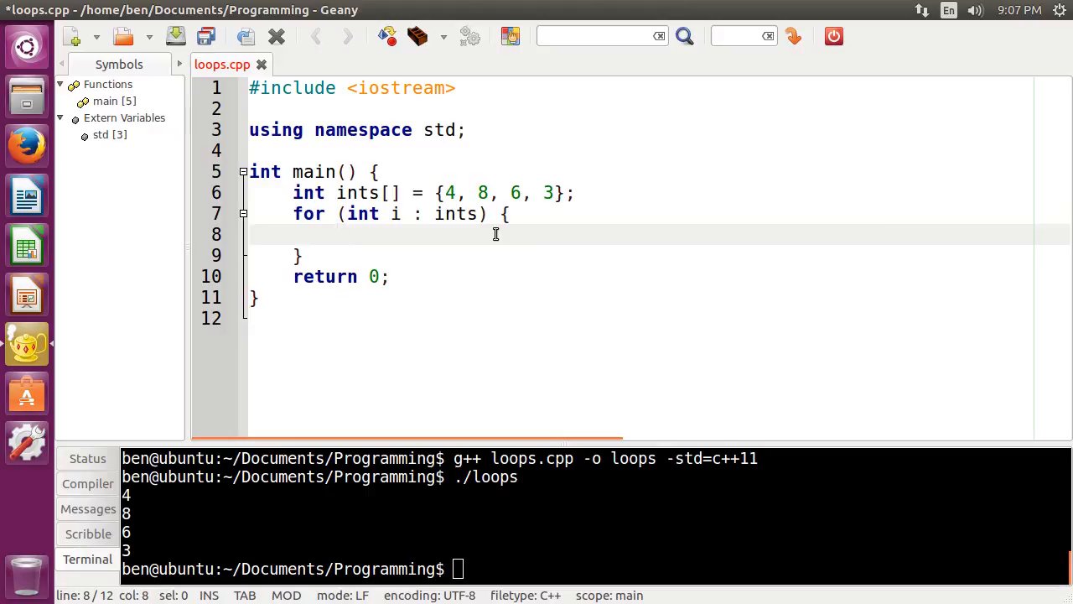
pyautogui.write('if (')
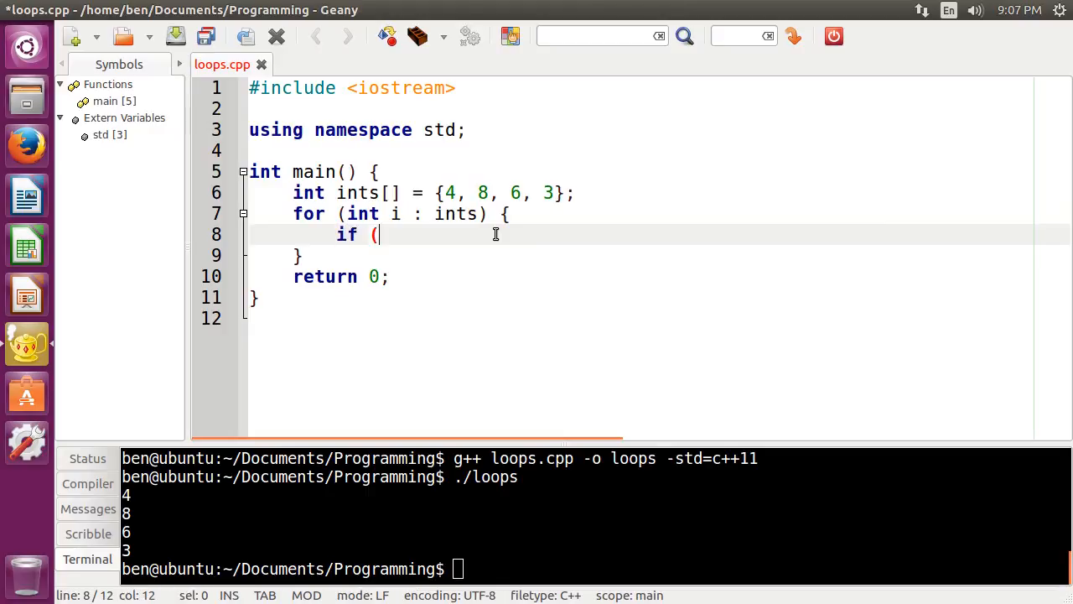
pyautogui.write('i ==')
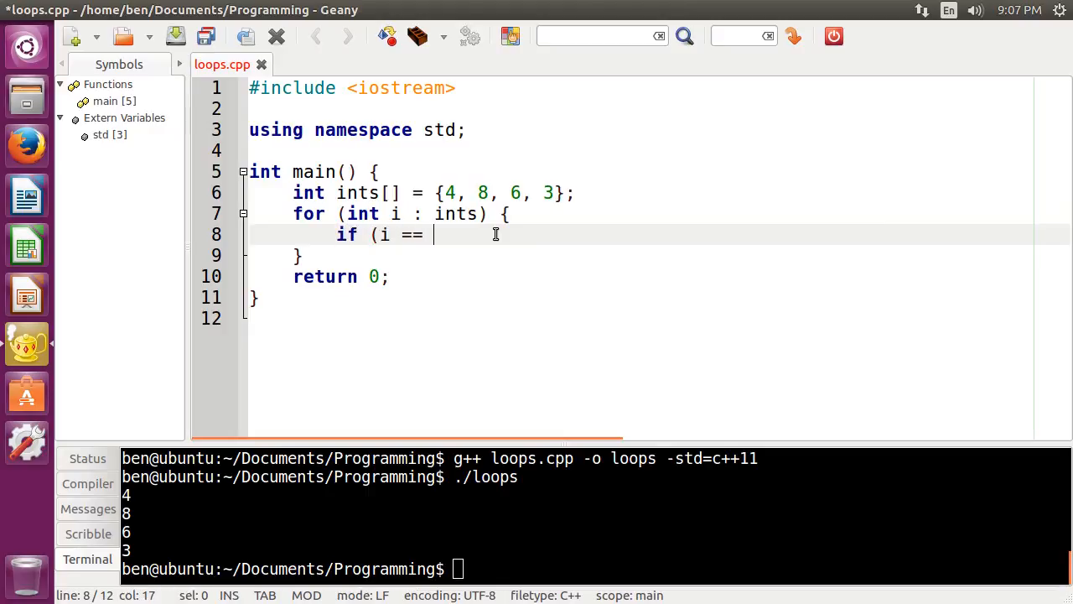
pyautogui.write('8) {')
pyautogui.write('b')
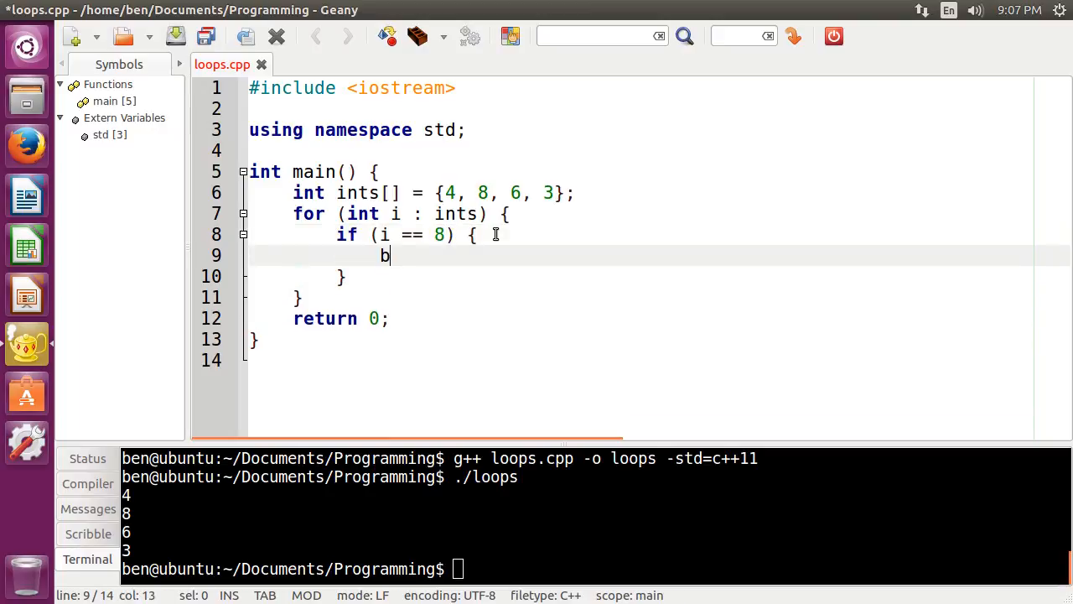
pyautogui.write('reak;')
pyautogui.write('cout << i')
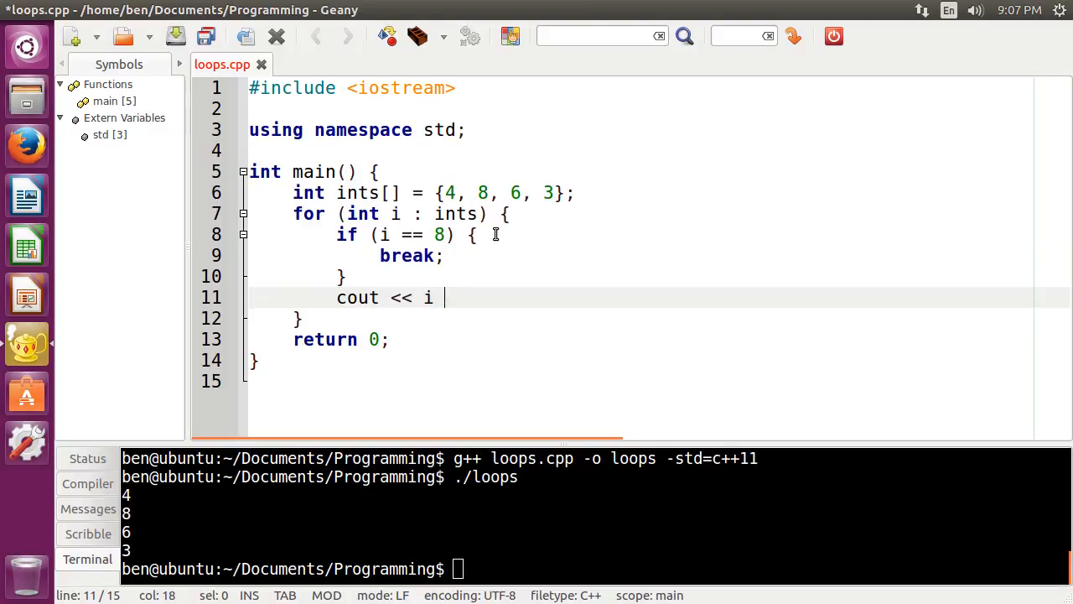
pyautogui.write('<< endl;')
pyautogui.click(659, 234)
pyautogui.write('6')
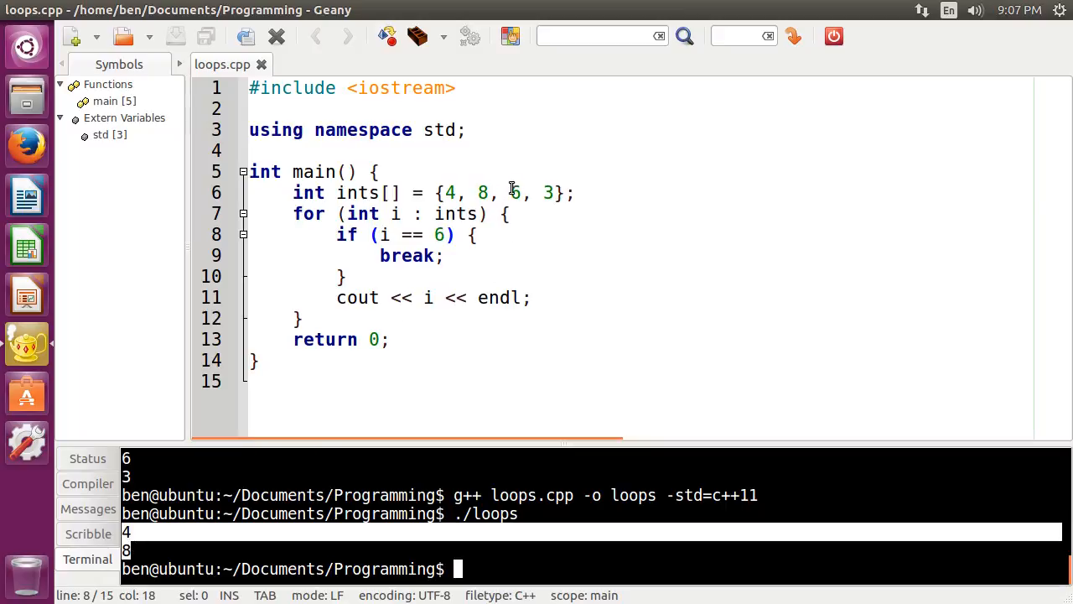
# Swap break for continue so the loop skips 6 and prints 4, 8, 3
pyautogui.doubleClick(345, 235)
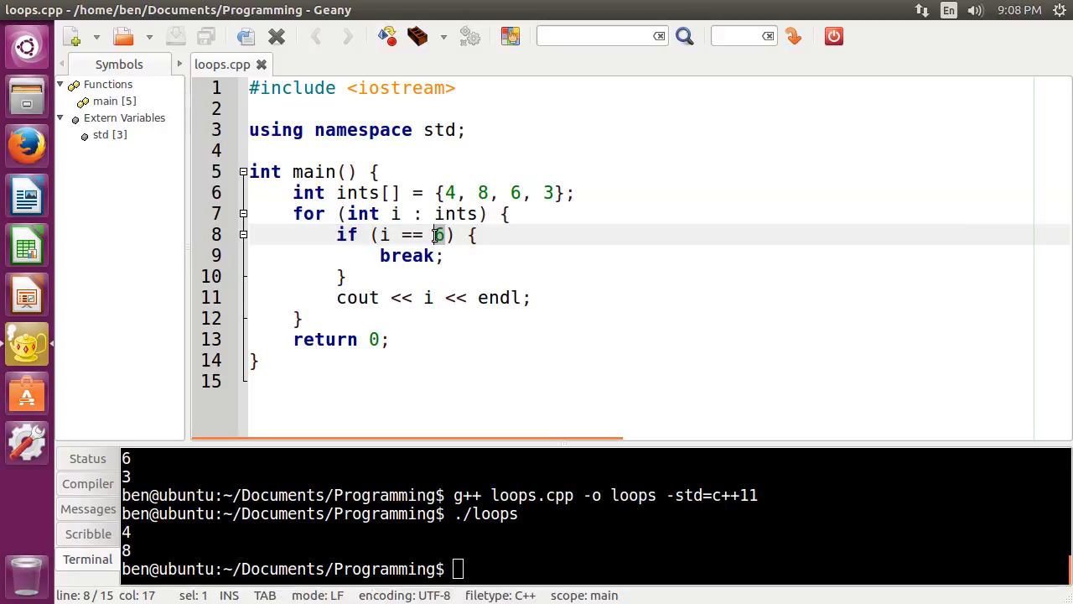
pyautogui.doubleClick(405, 255)
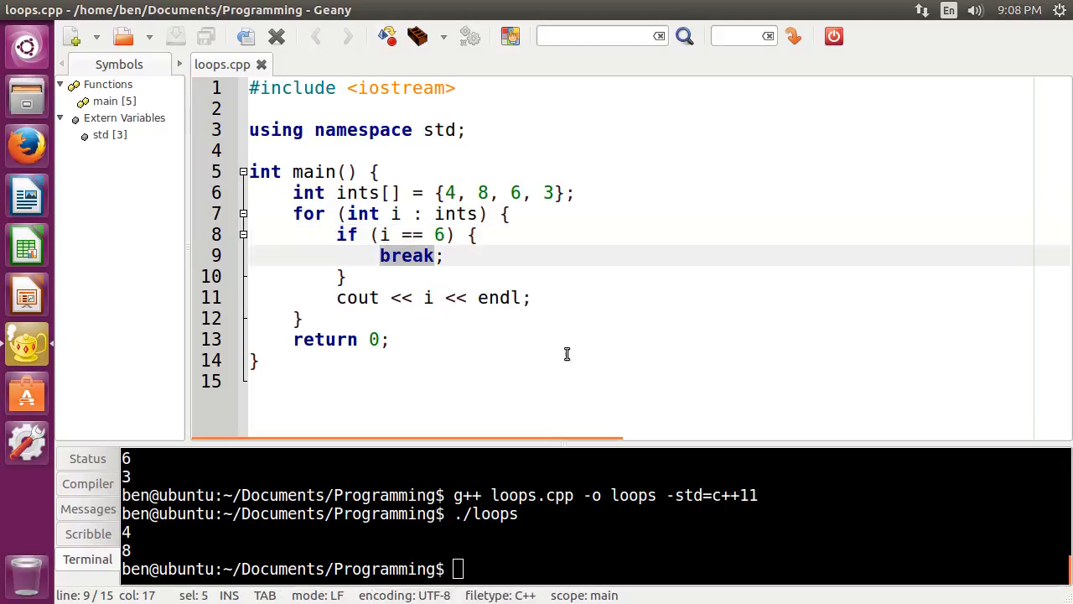
pyautogui.moveTo(547, 191)
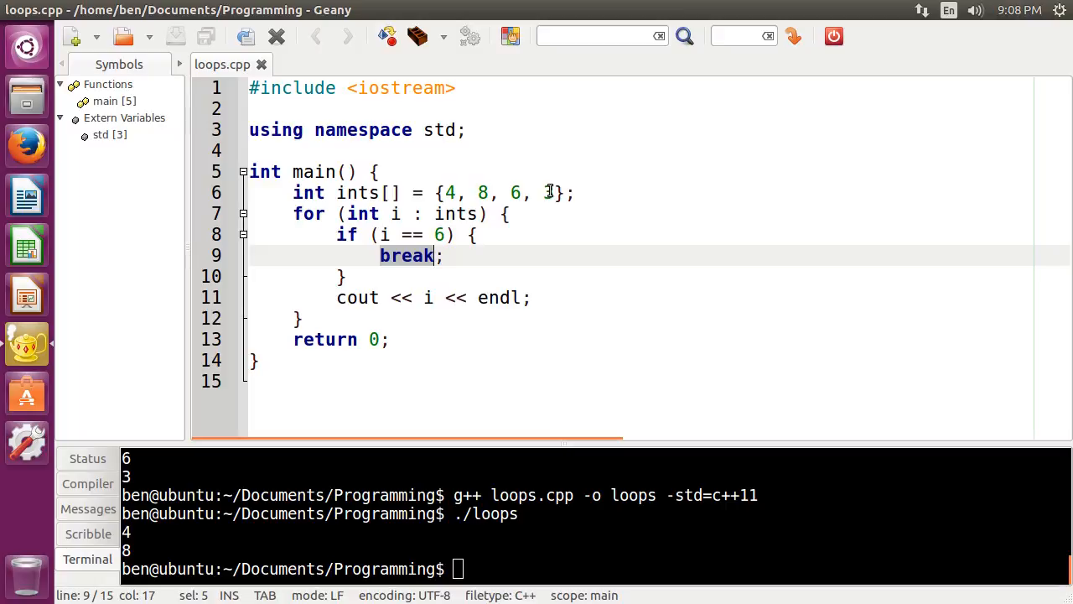
pyautogui.write('continue;')
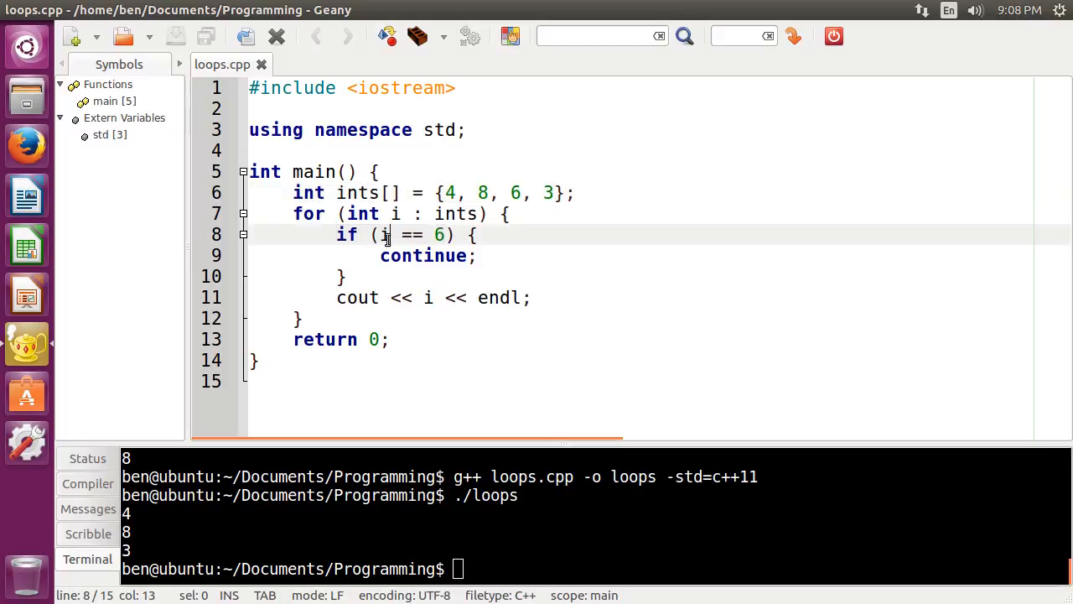
pyautogui.doubleClick(422, 255)
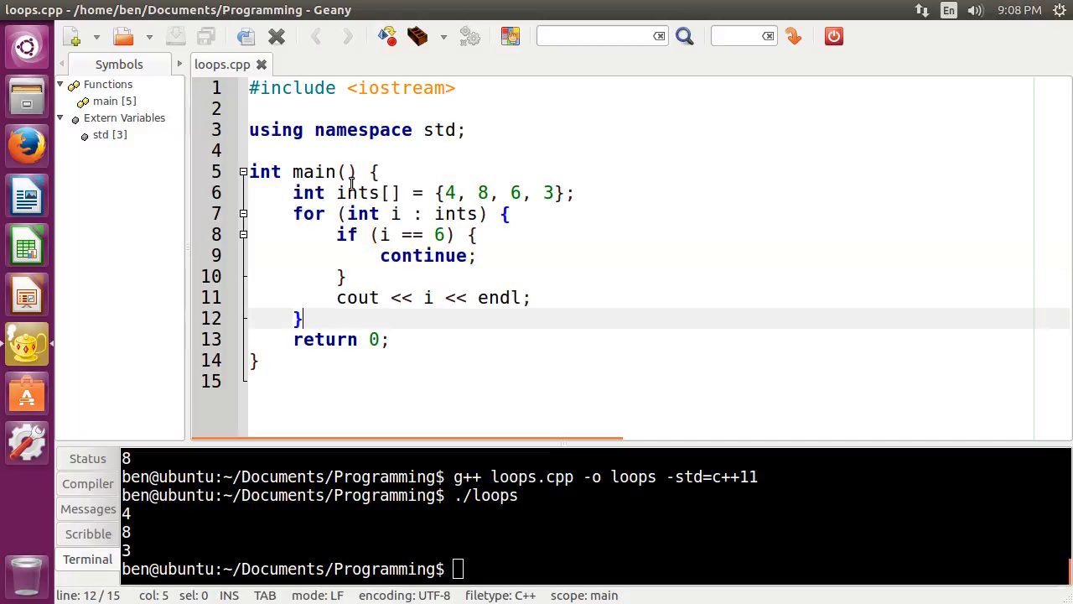
pyautogui.moveTo(352, 235)
pyautogui.write('python loops.py')
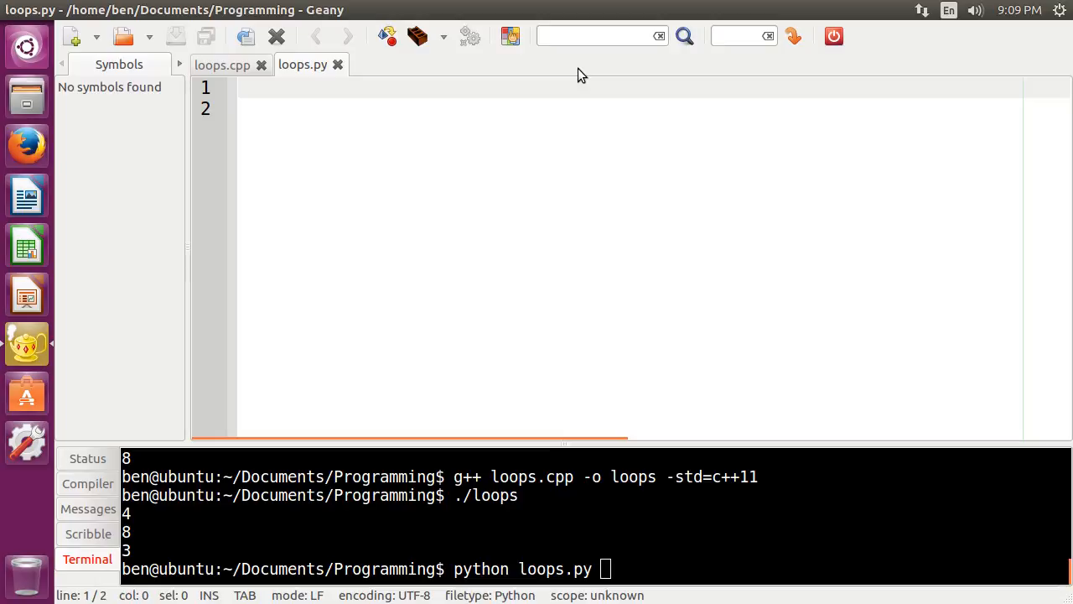
# Write a Python while c <= 5 loop in loops.py that prints c
pyautogui.click(252, 88)
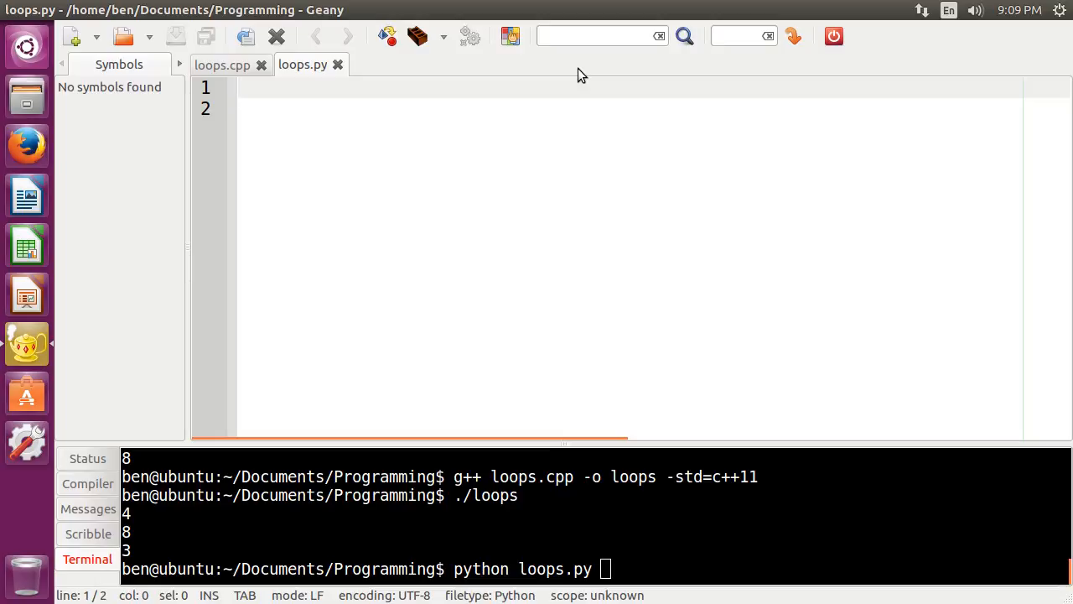
pyautogui.click(241, 87)
pyautogui.write('i = 0')
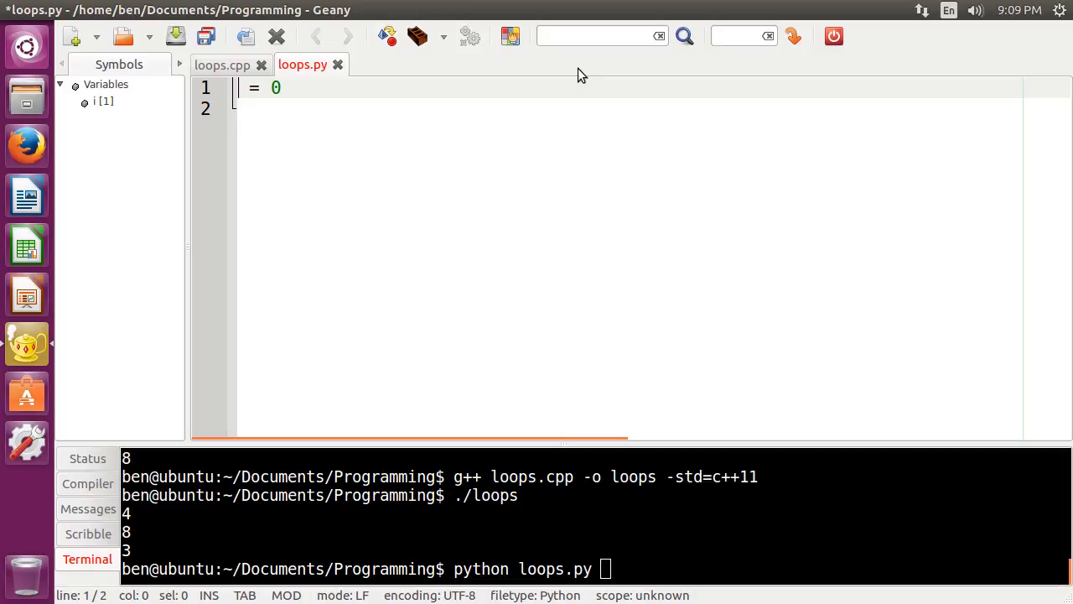
pyautogui.write('hwi')
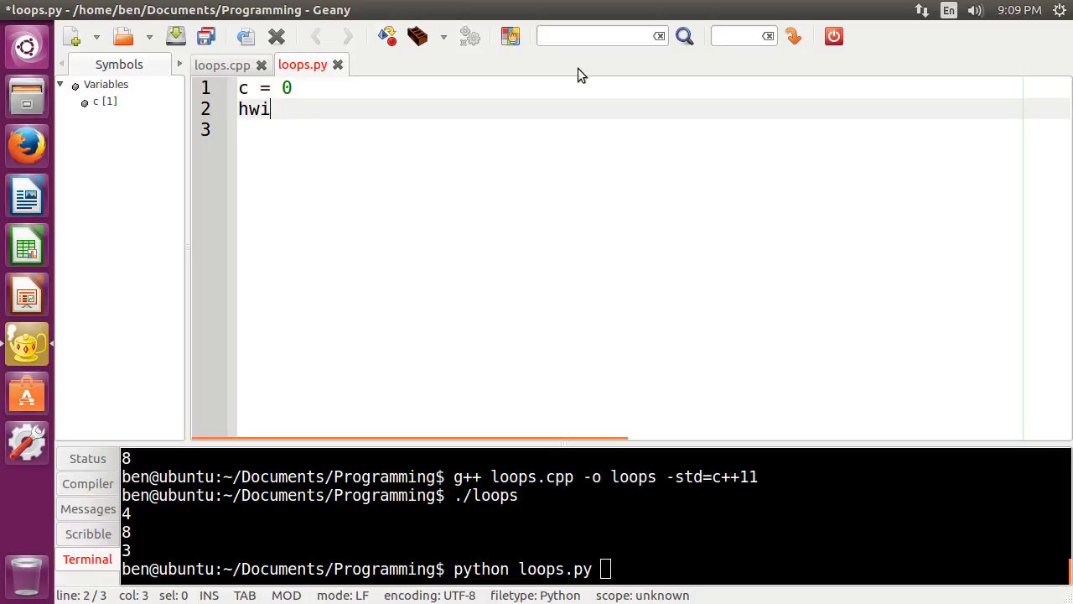
pyautogui.write('while')
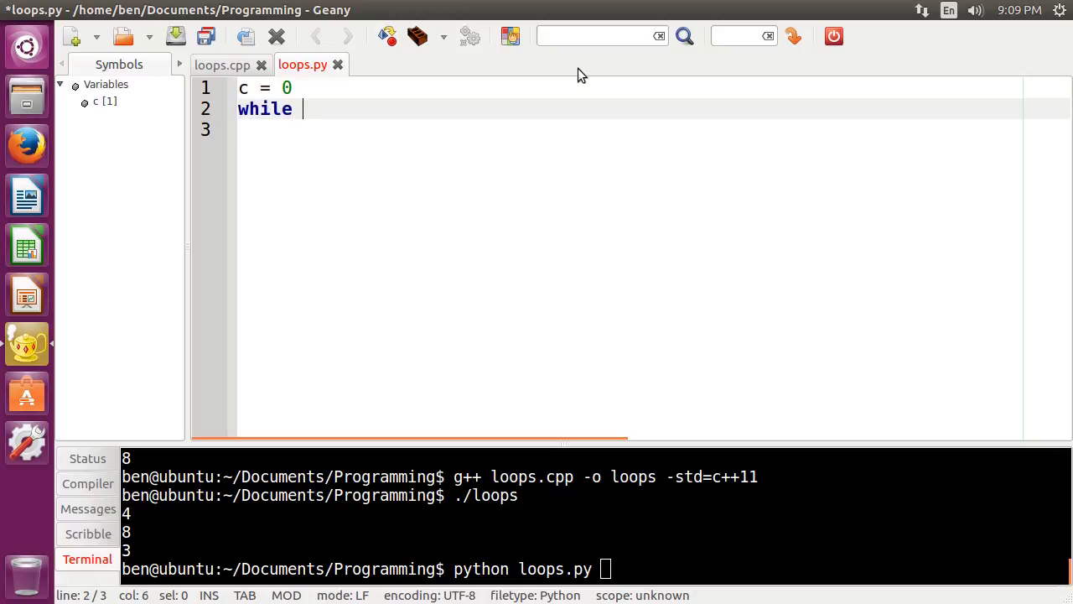
pyautogui.write('c <= 5:')
pyautogui.click(630, 131)
pyautogui.write('p')
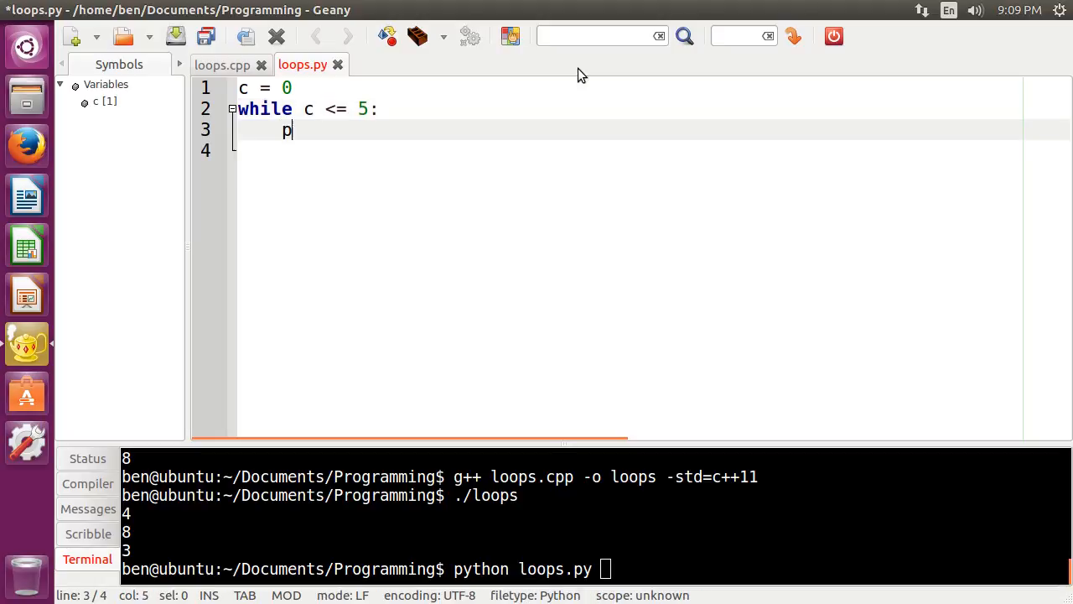
pyautogui.write('rint c')
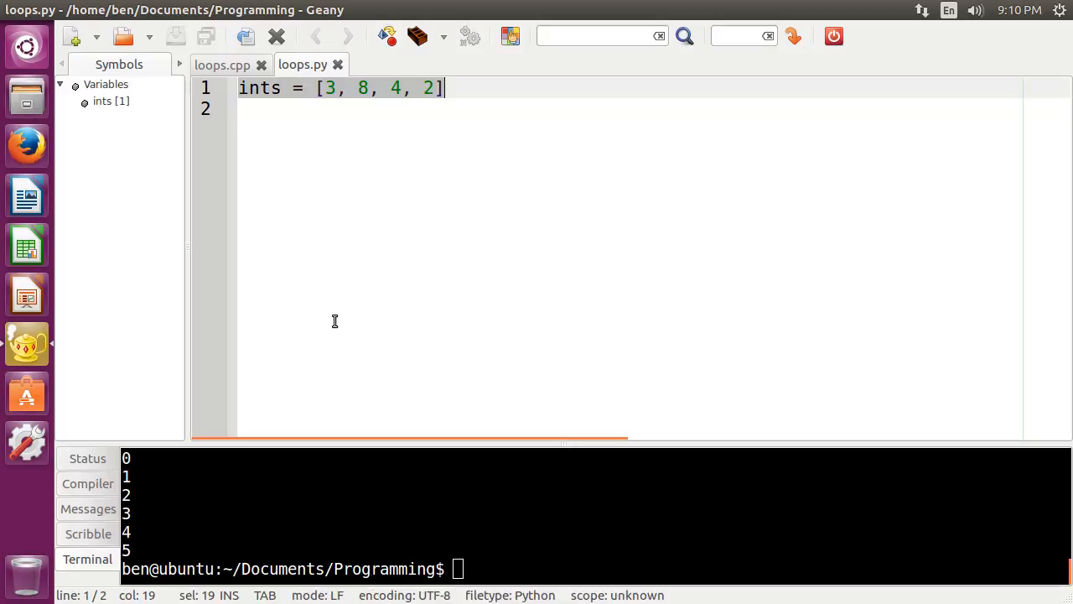
# Add for i in ints: with print i and run python loops.py to print 3, 8, 4, 2
pyautogui.click(444, 88)
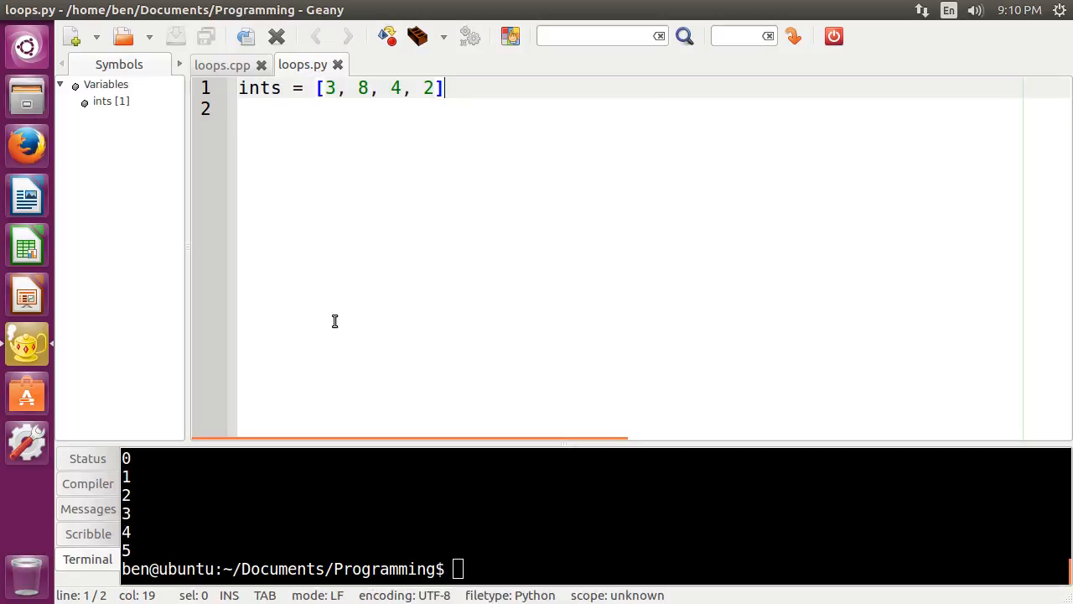
pyautogui.press('Down')
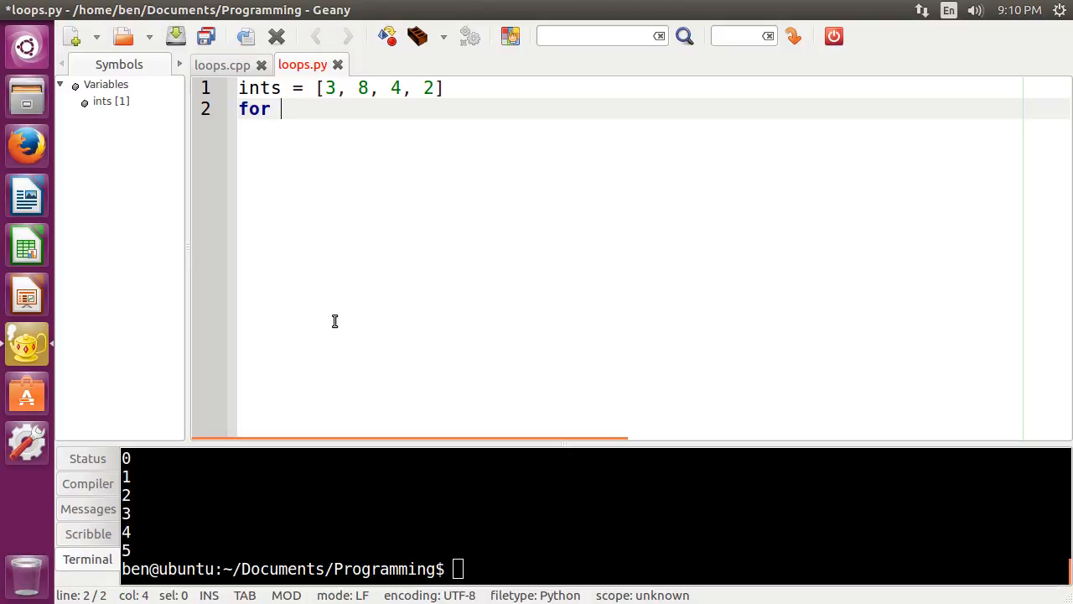
pyautogui.write('each')
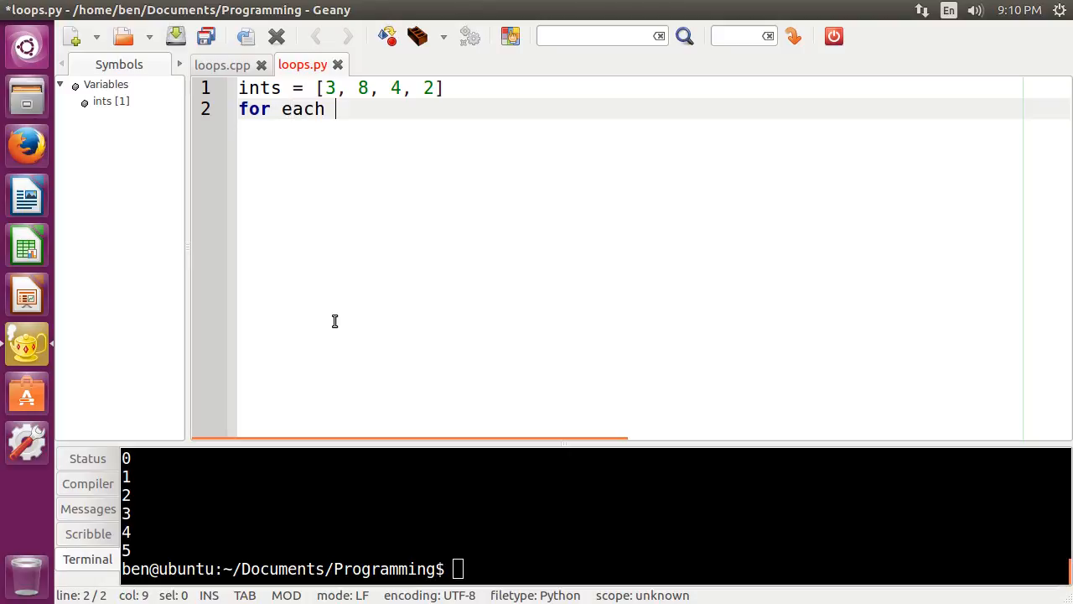
pyautogui.press('BackSpace')
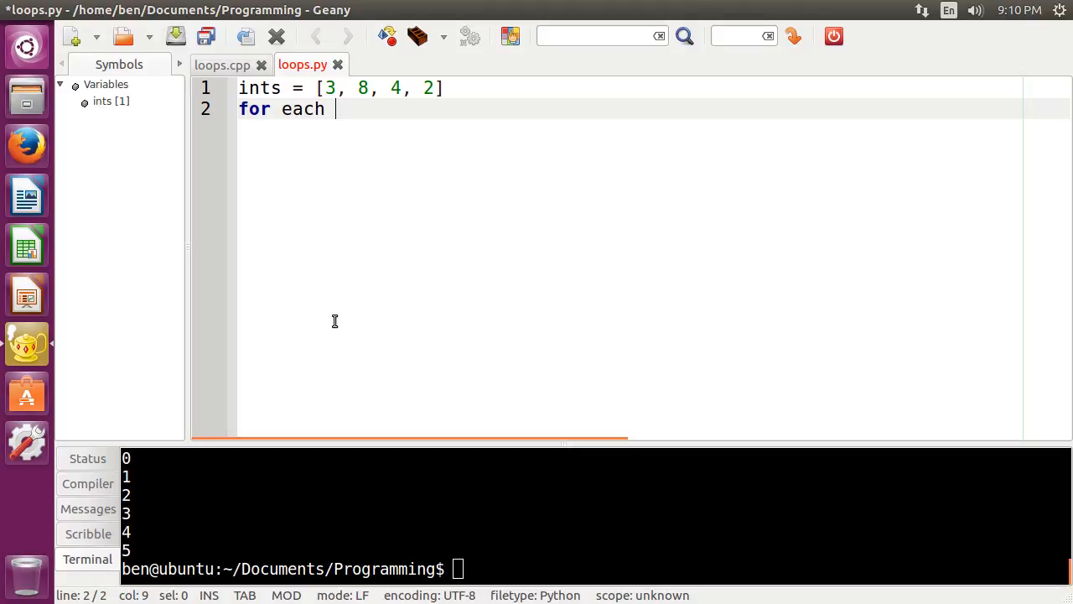
pyautogui.write('i in ints')
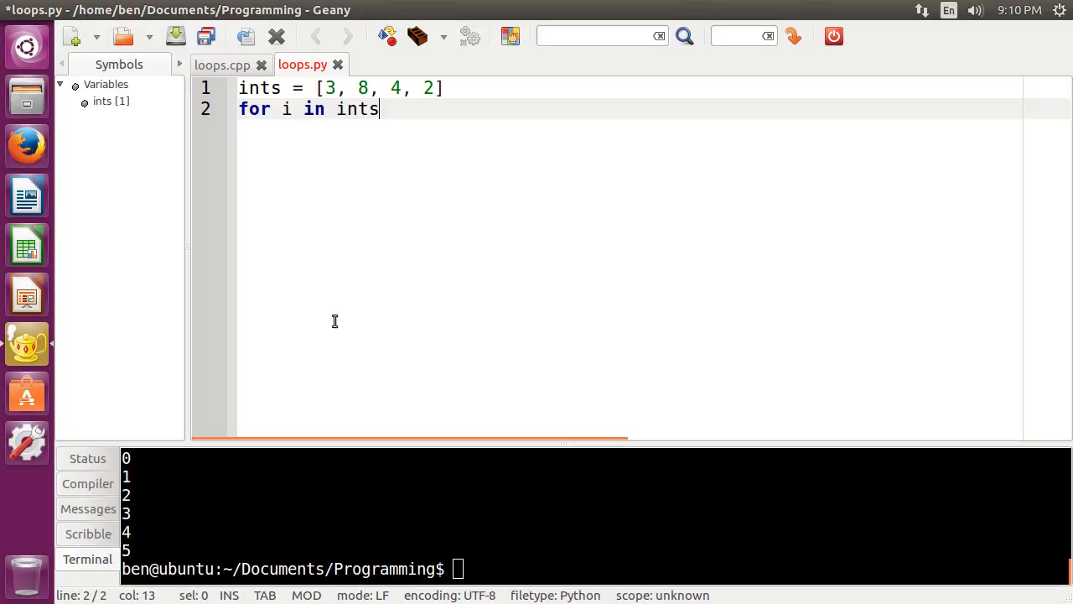
pyautogui.write(':')
pyautogui.click(596, 568)
pyautogui.write('python loops.py')
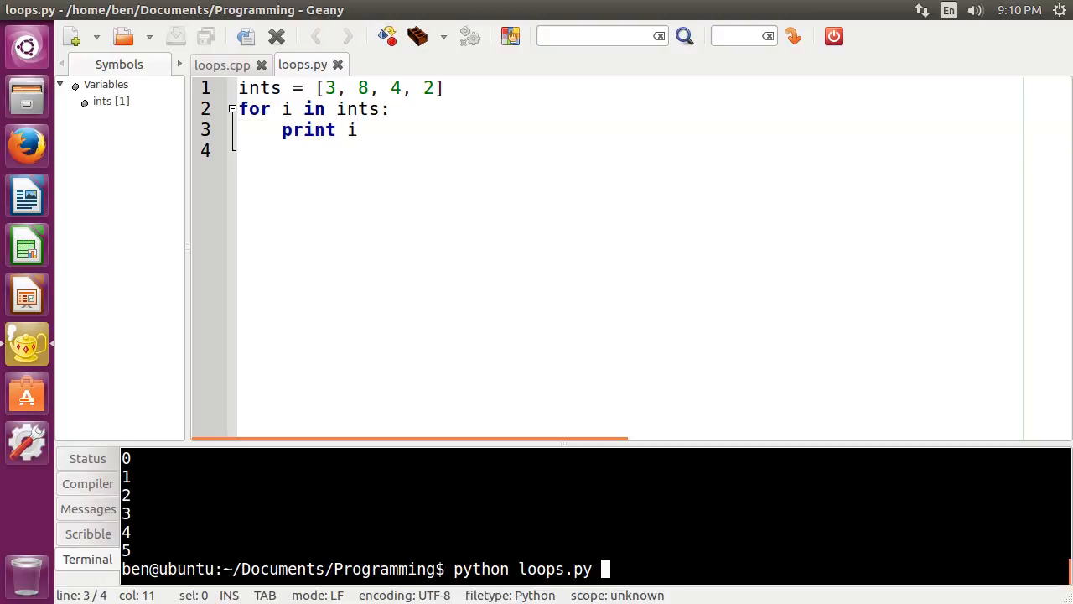
pyautogui.press('Return')
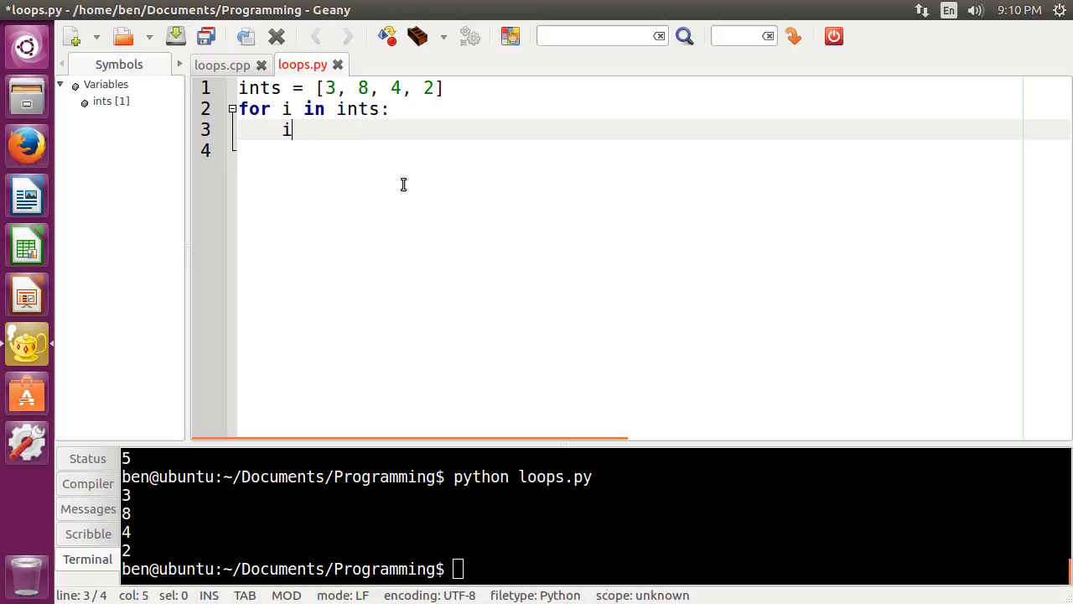
# Add if i == 4: break before print i, then switch break to continue
pyautogui.write('f')
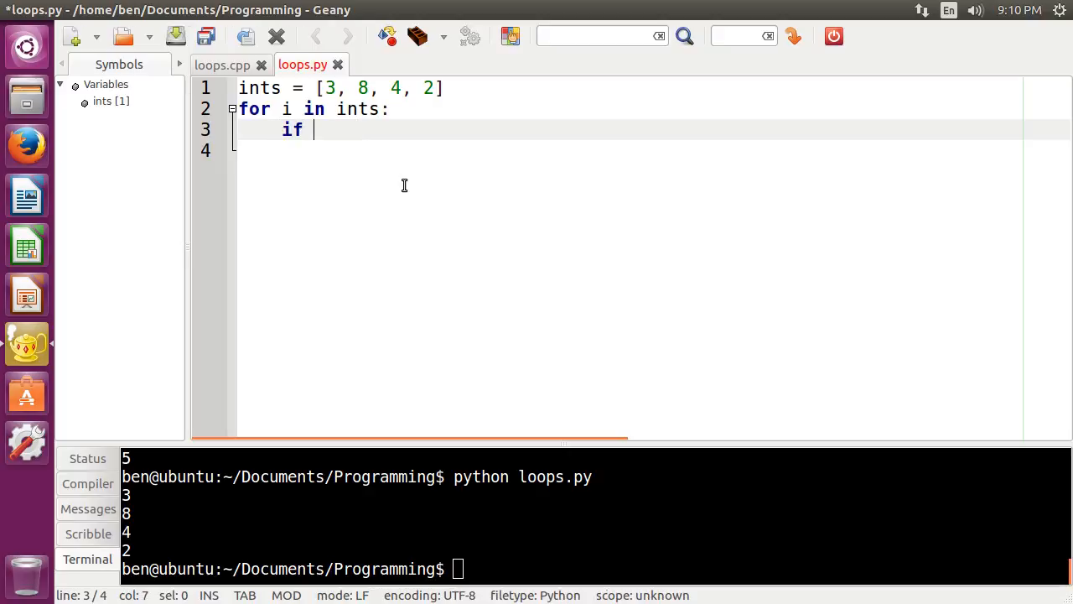
pyautogui.write('i == 4:')
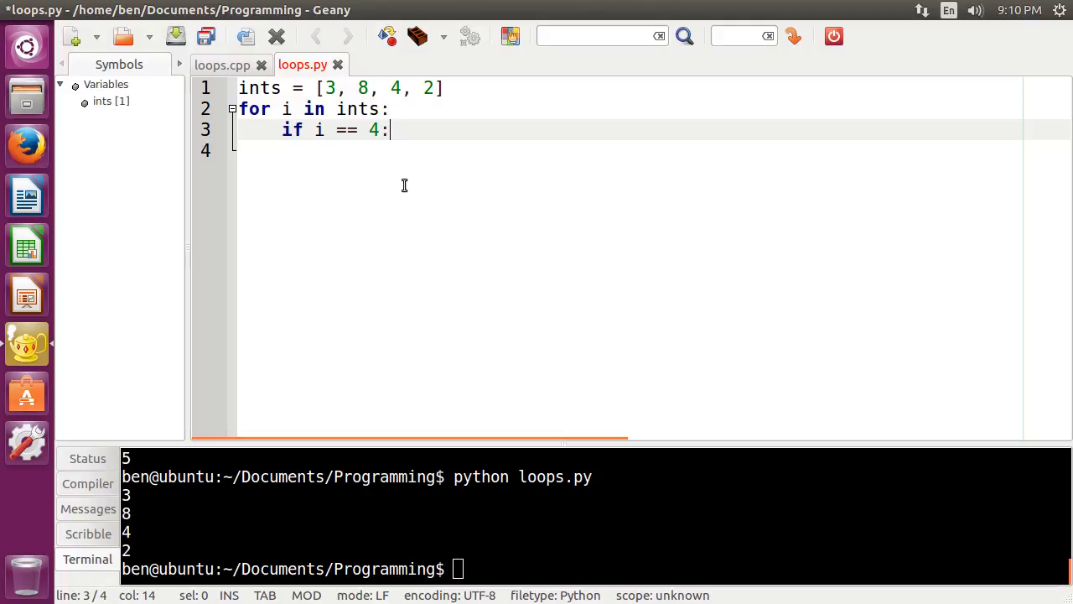
pyautogui.write('break')
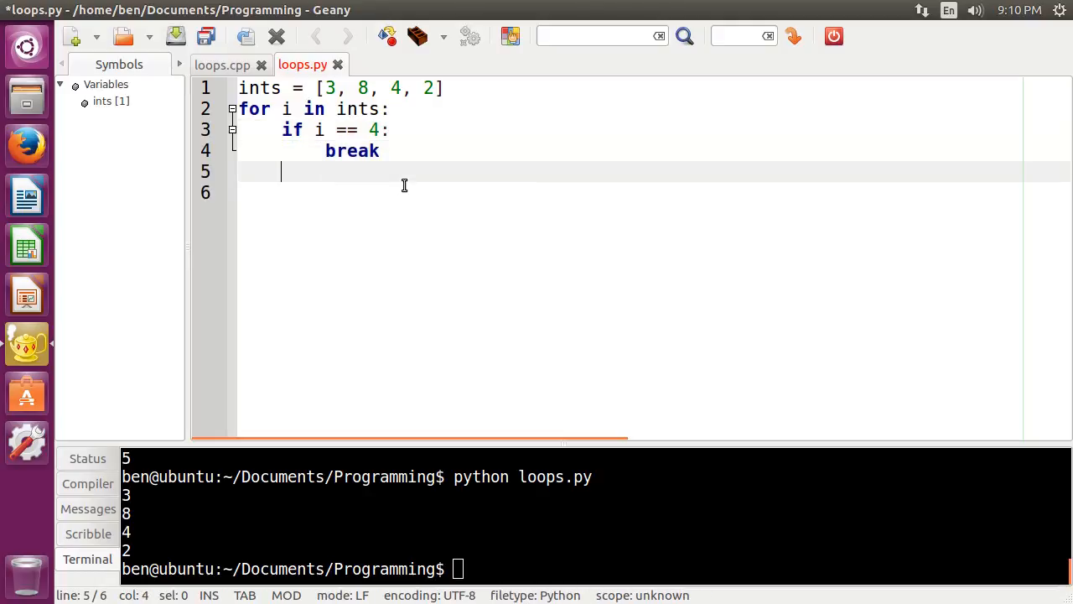
pyautogui.write('print i')
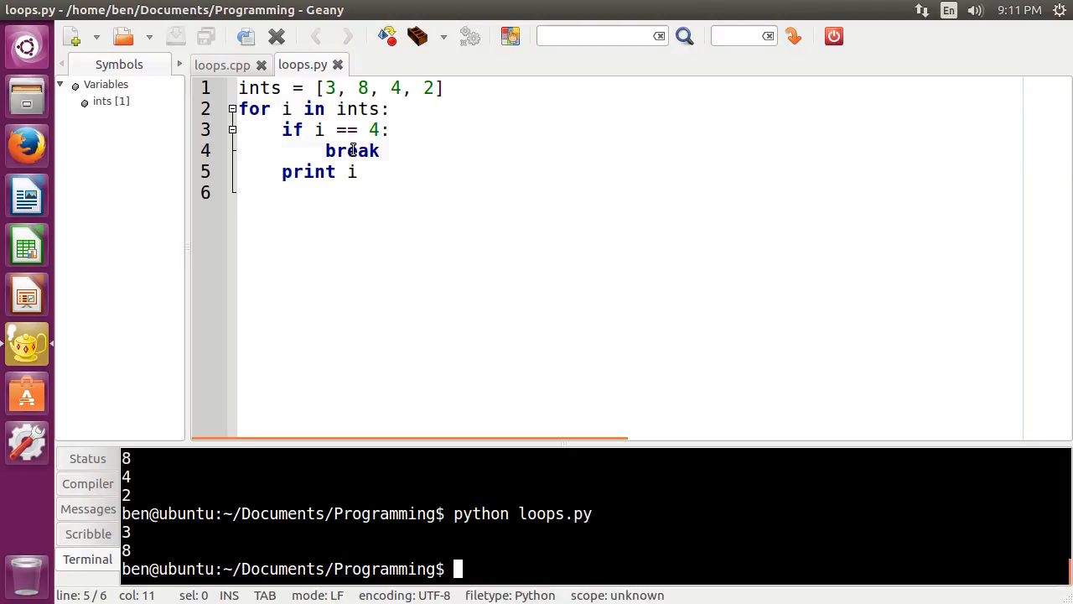
pyautogui.write('continue')
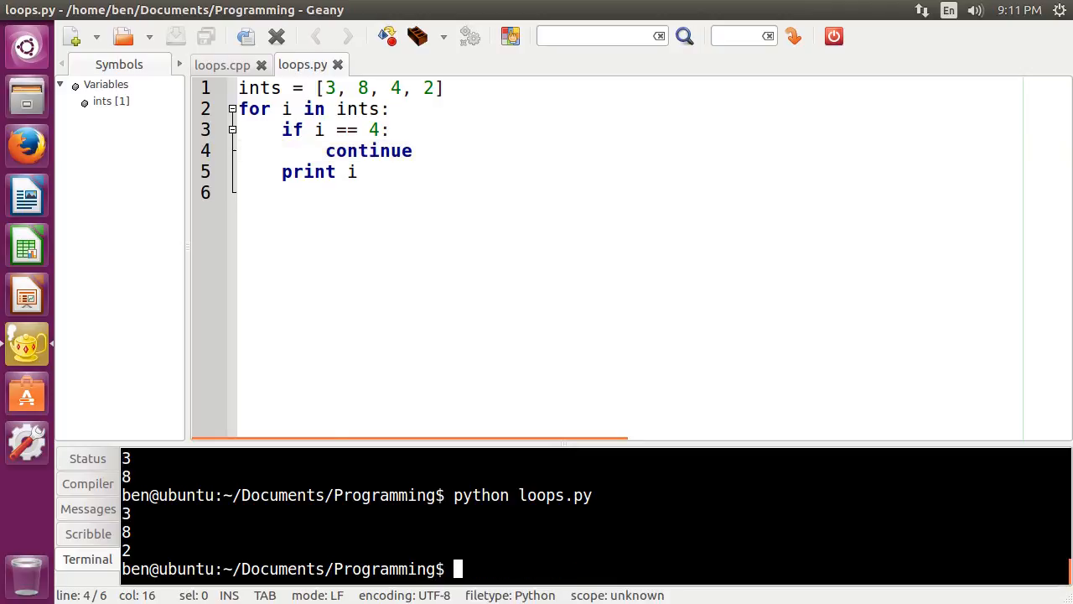
pyautogui.moveTo(530, 307)
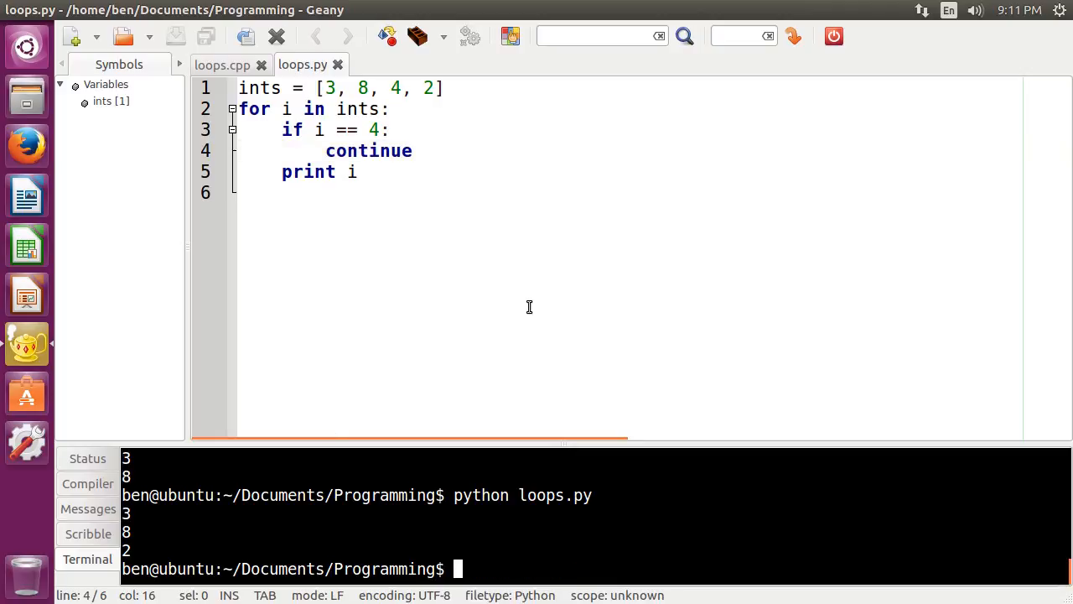